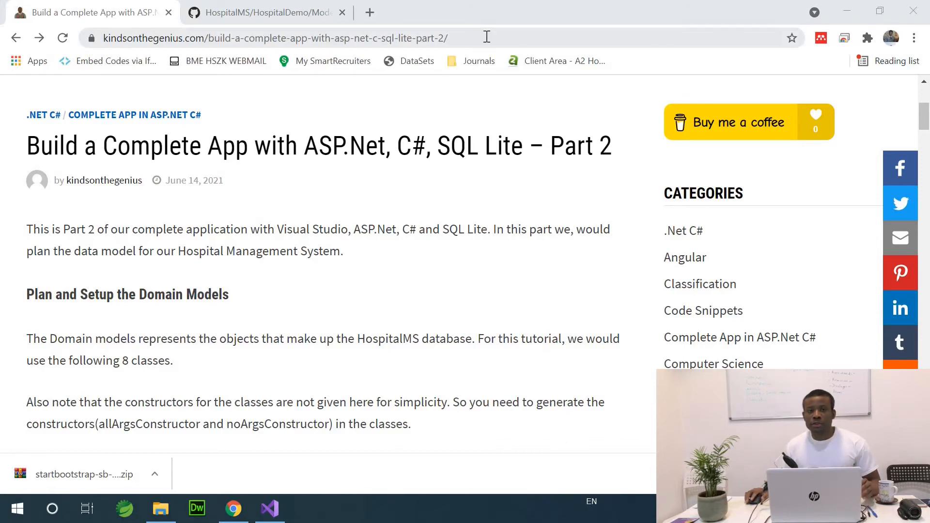
mouse_move(469, 7)
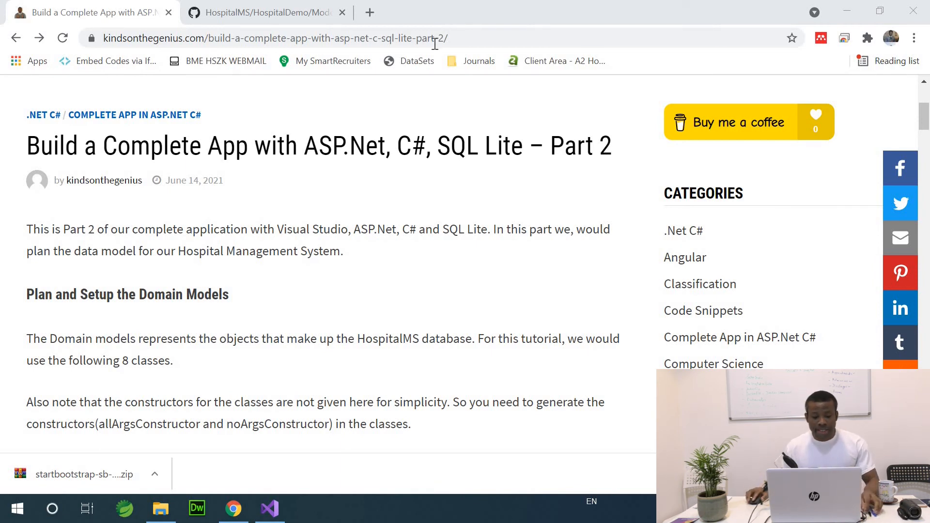
mouse_move(329, 176)
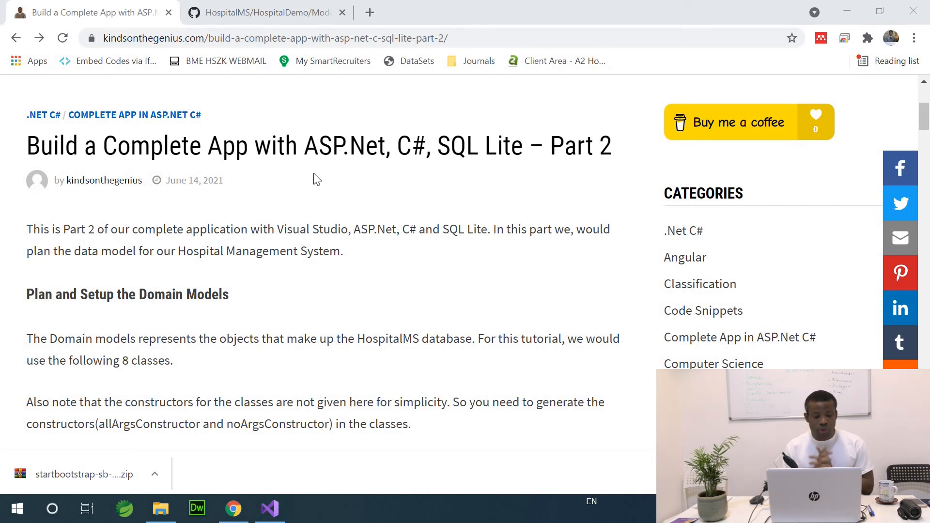
mouse_move(347, 187)
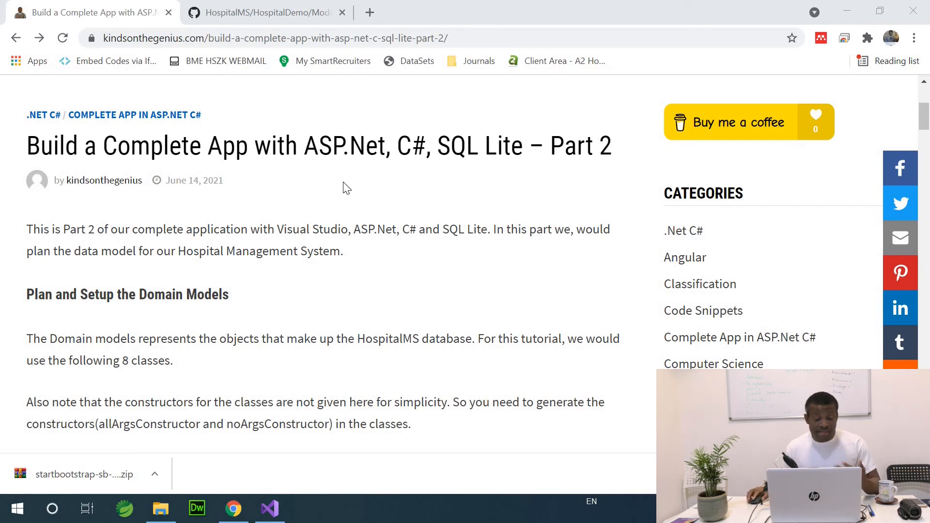
mouse_move(241, 292)
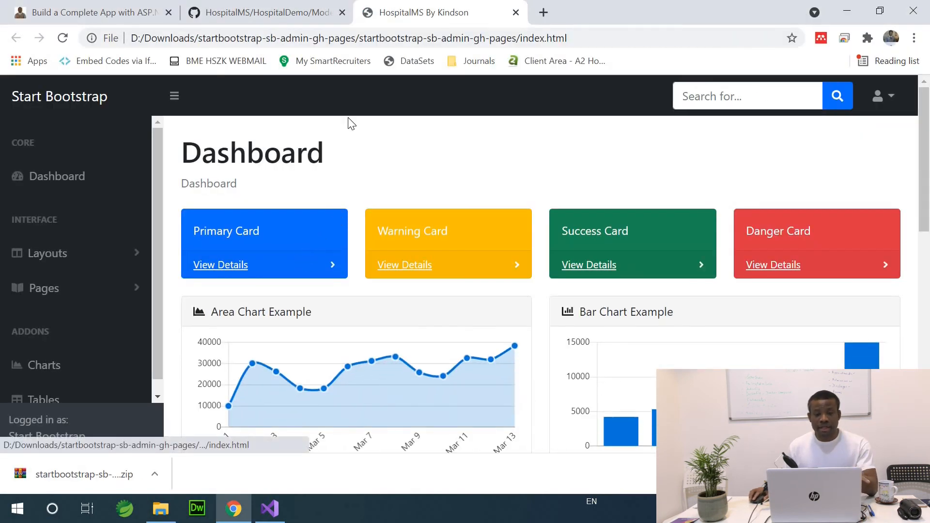
mouse_move(389, 168)
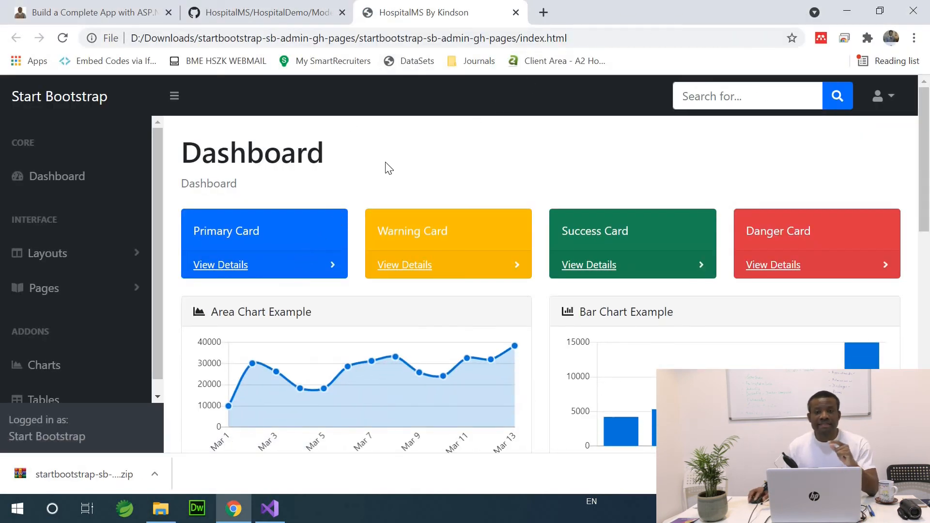
mouse_move(380, 164)
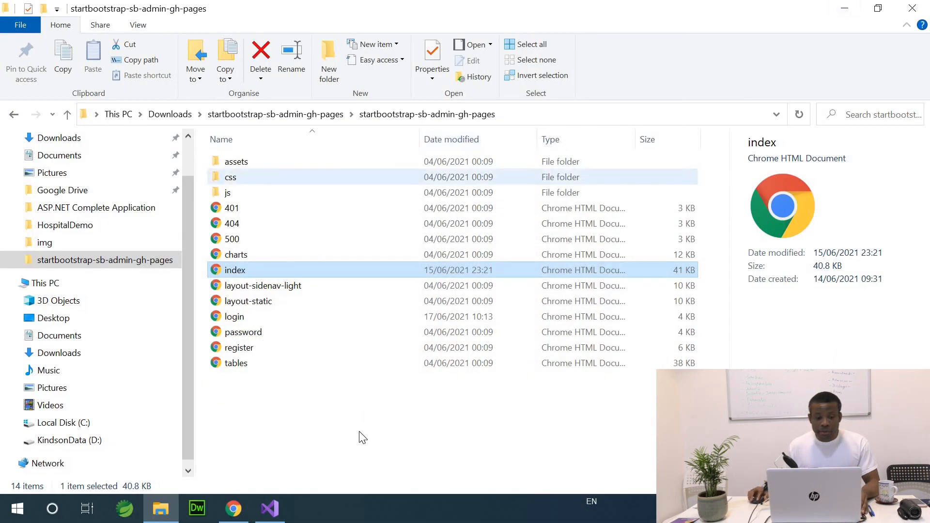
mouse_move(270, 509)
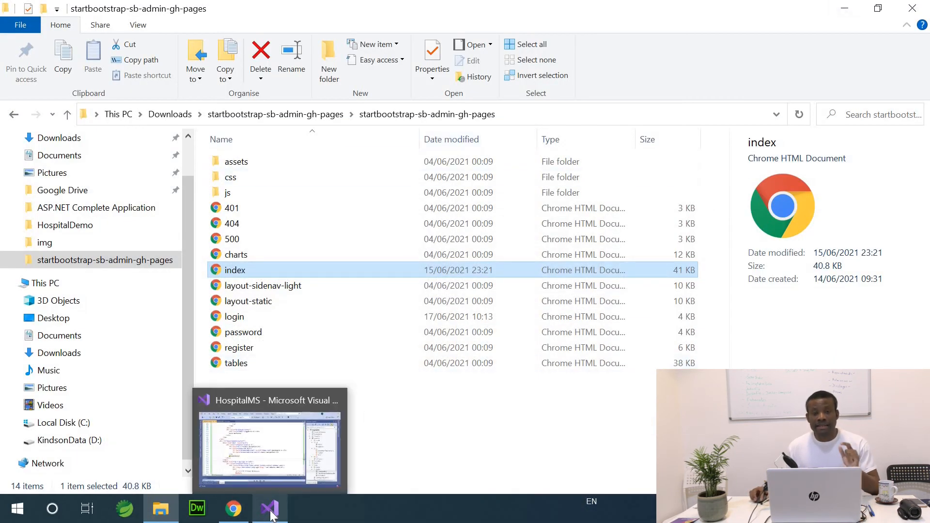
Build and run the HospitalMS project with IIS Express and bring its dashboard page up in Chrome.
left_click(268, 507)
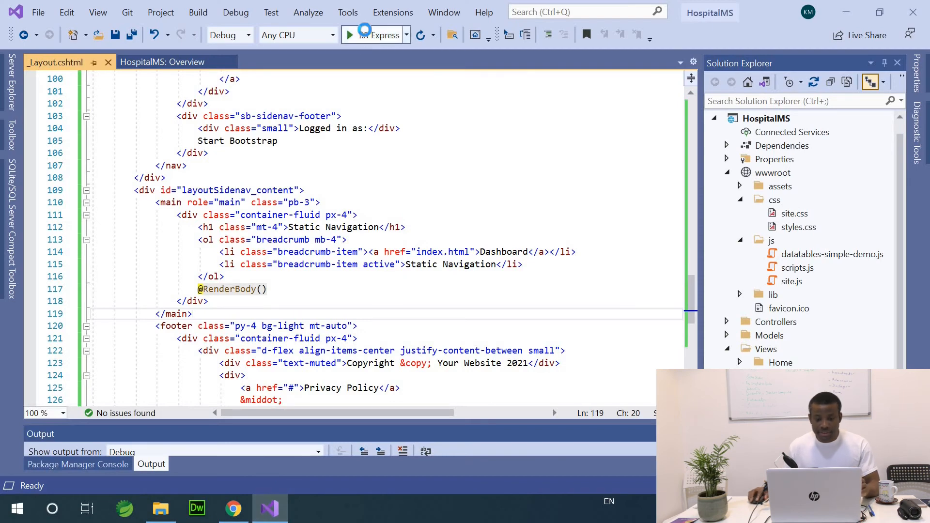
left_click(349, 35)
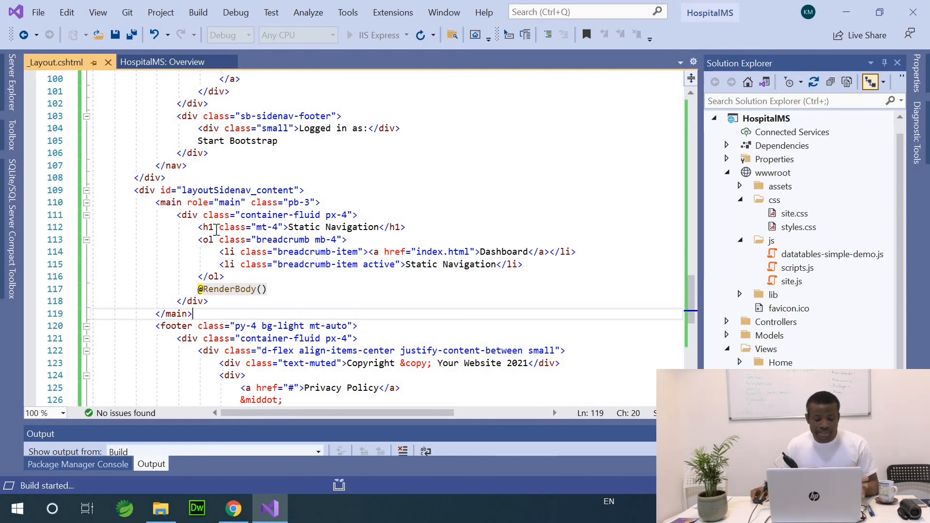
left_click(233, 508)
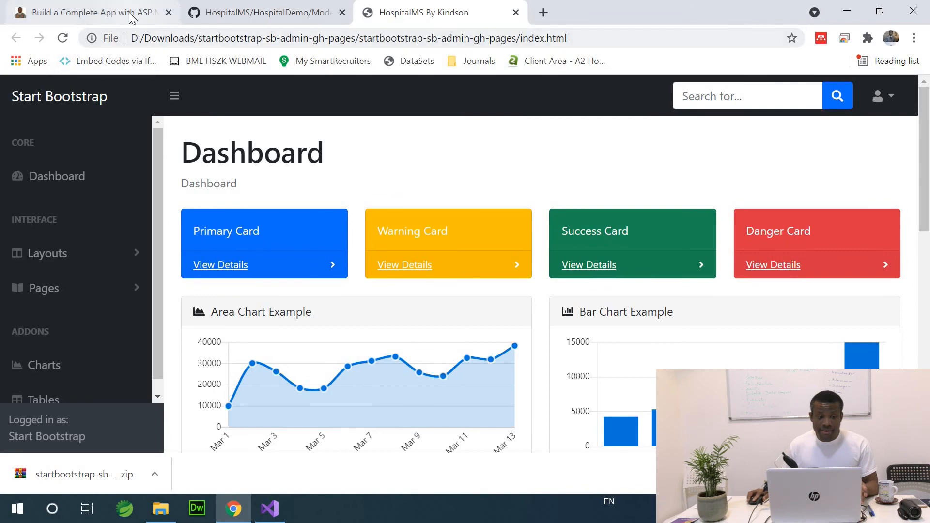
Switch to the Kindson The Genius tutorial tab to reach the HospitalMS database diagram.
left_click(89, 12)
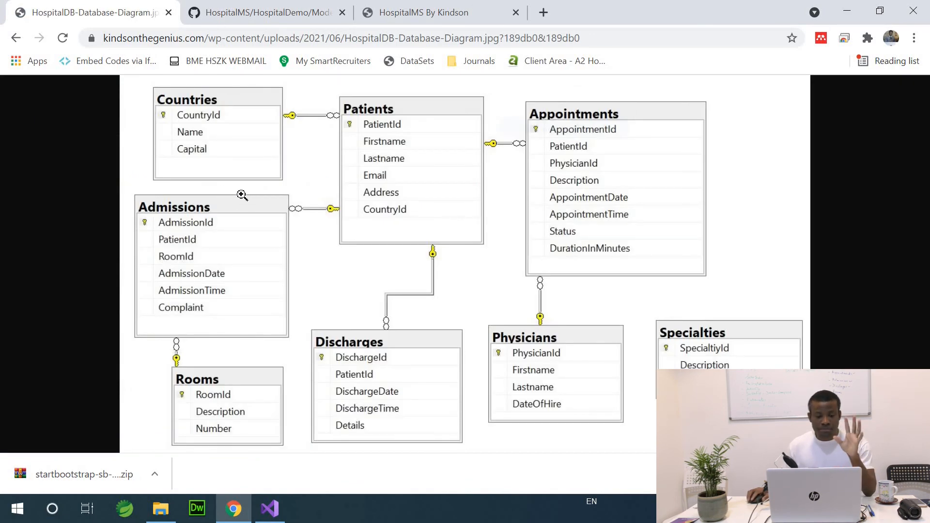
mouse_move(274, 210)
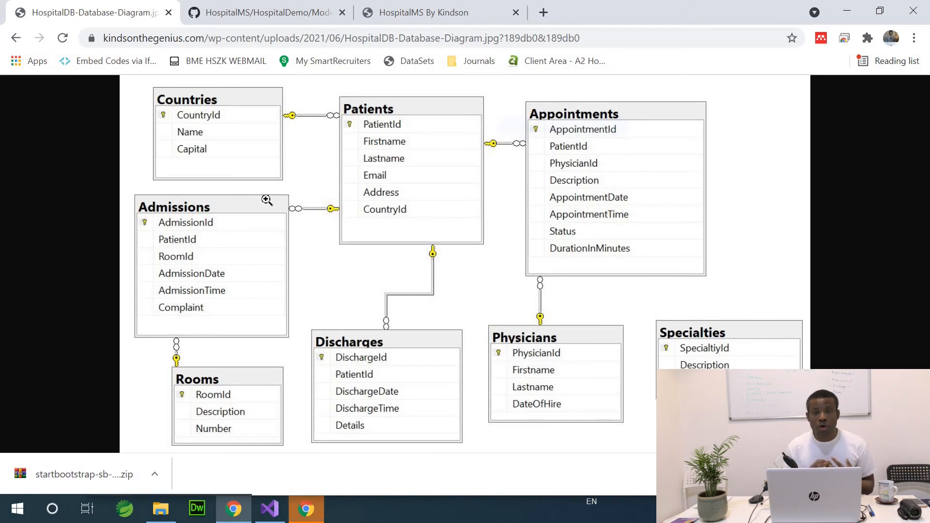
mouse_move(297, 229)
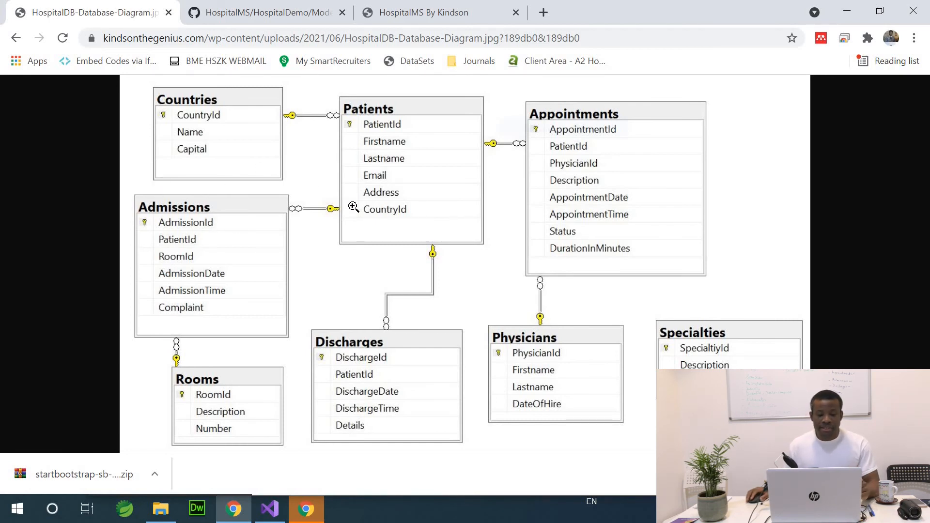
mouse_move(335, 175)
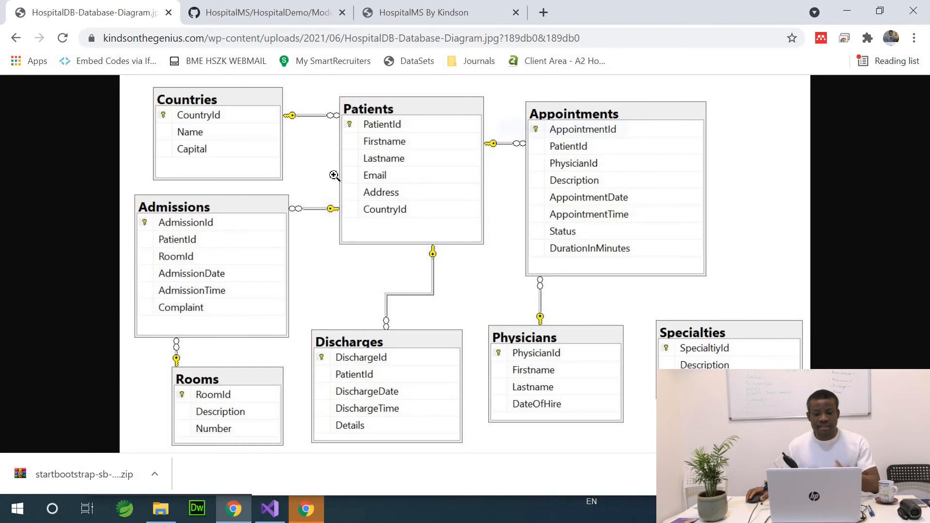
mouse_move(268, 155)
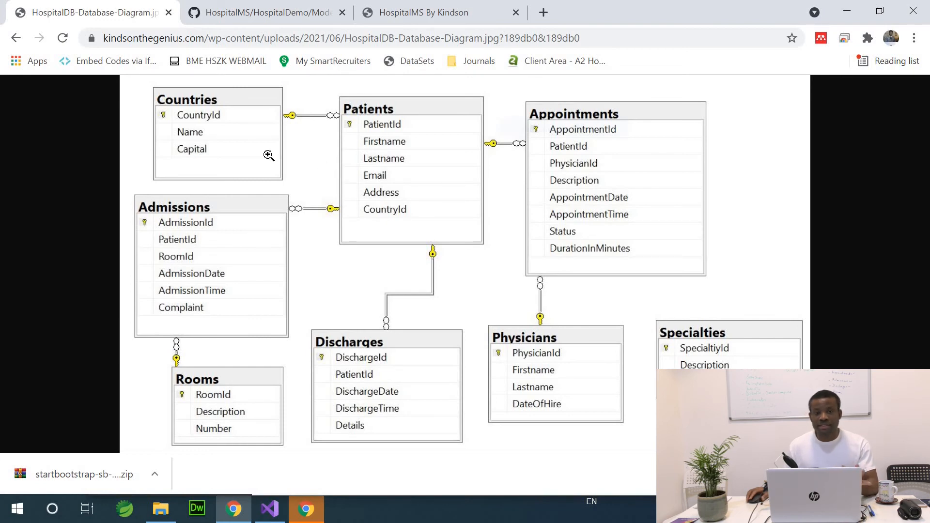
mouse_move(286, 101)
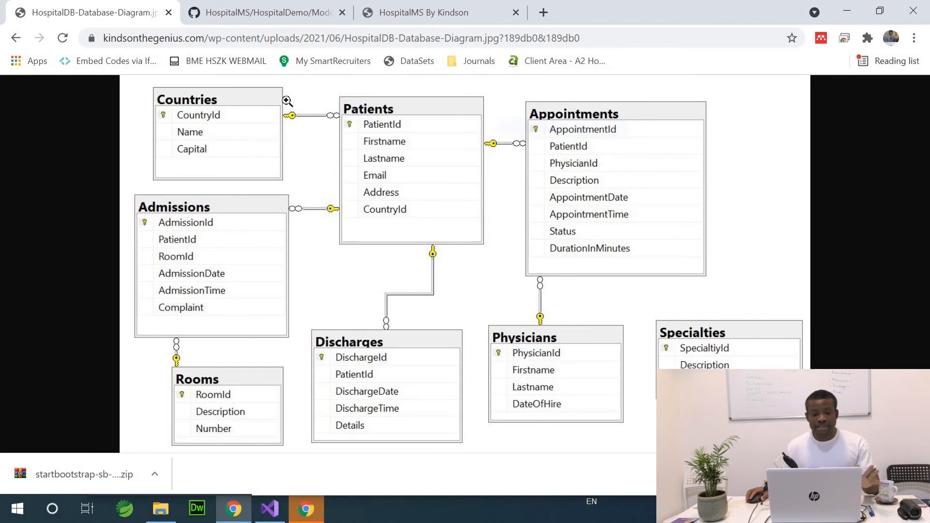
left_click(264, 12)
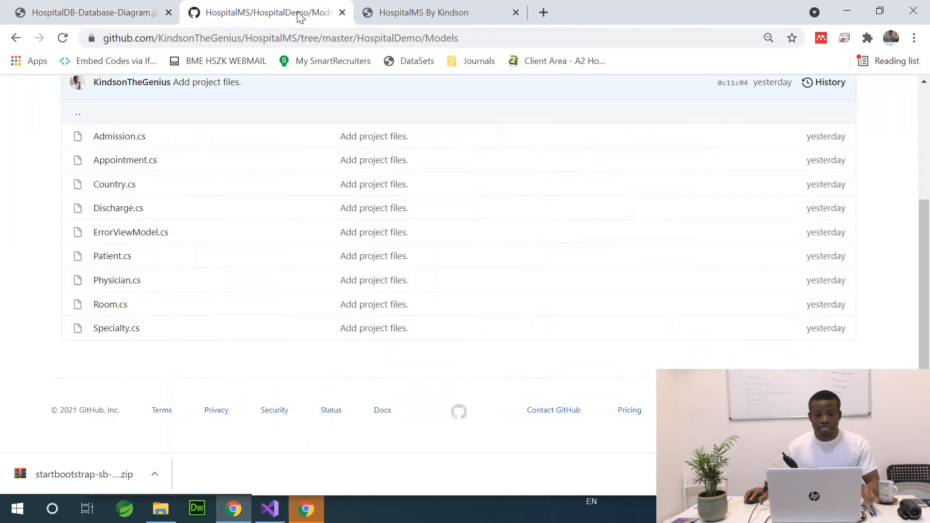
scroll("up", 3)
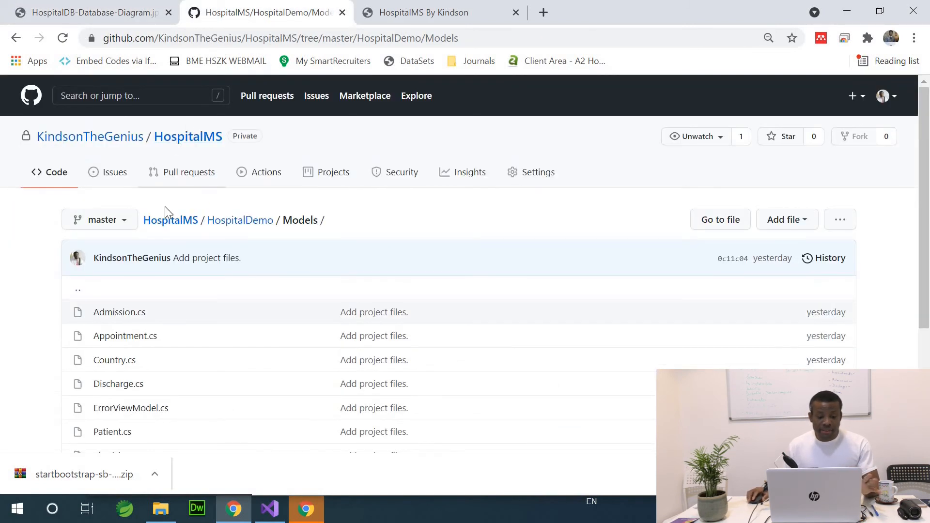
left_click(239, 220)
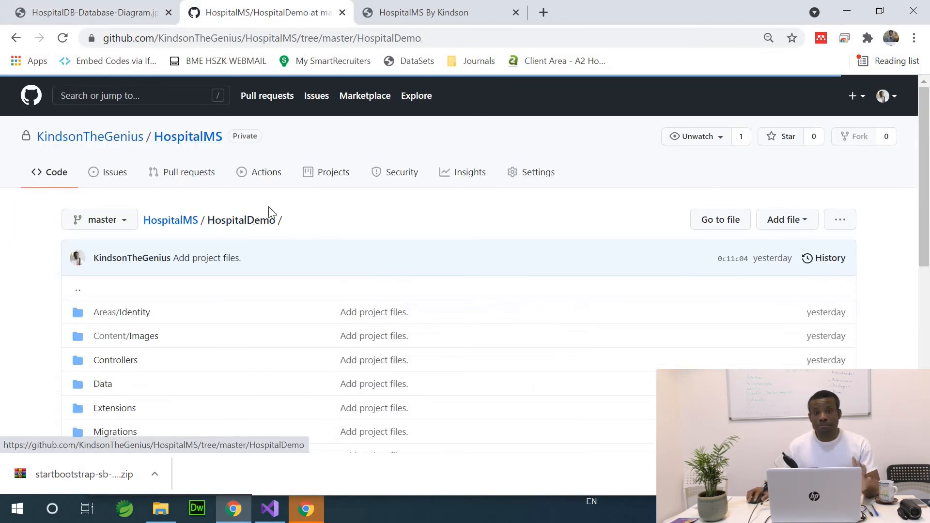
scroll("down", 3)
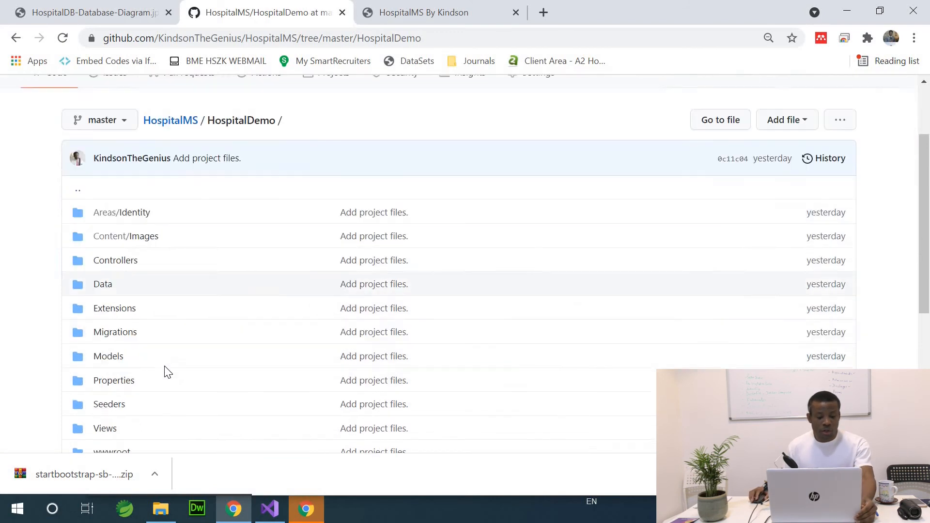
left_click(107, 356)
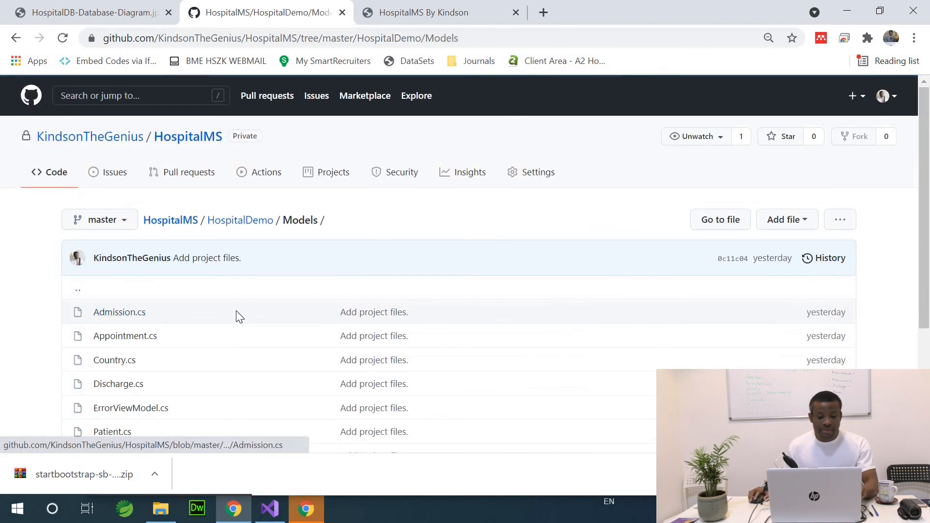
scroll("down", 3)
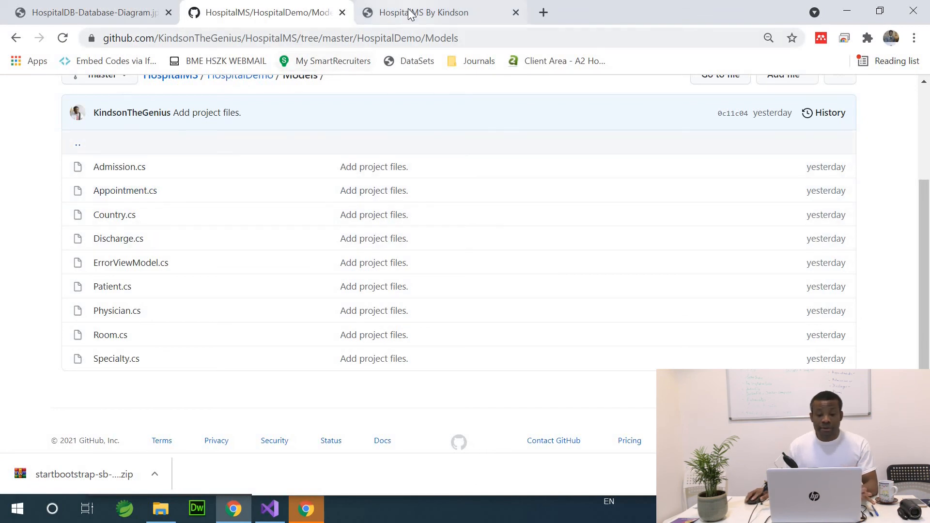
left_click(89, 13)
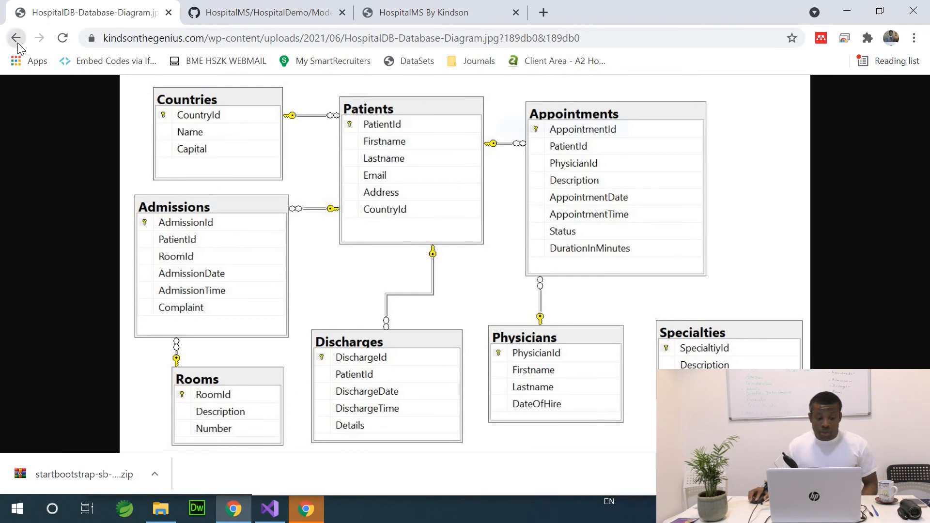
Go back from the diagram to the Part 2 post and scroll to the Plan and Setup the Domain Models section.
left_click(16, 37)
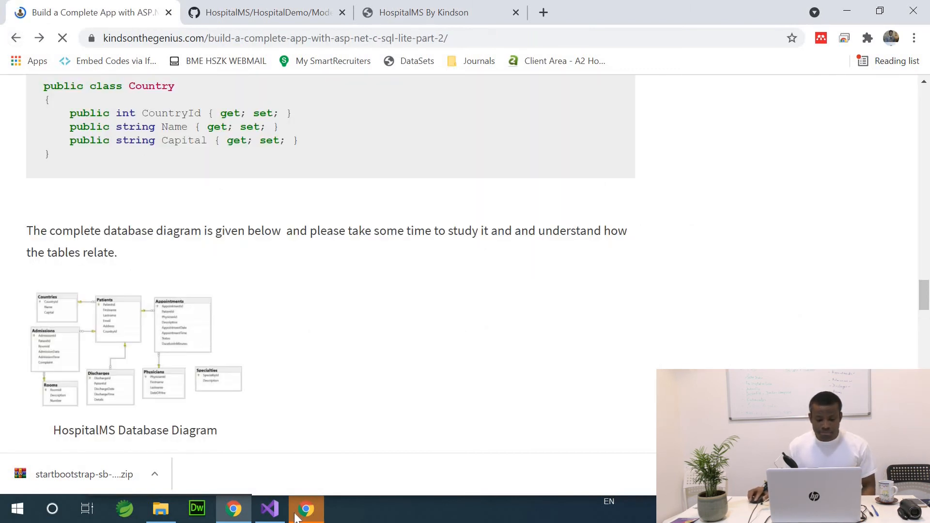
left_click(306, 509)
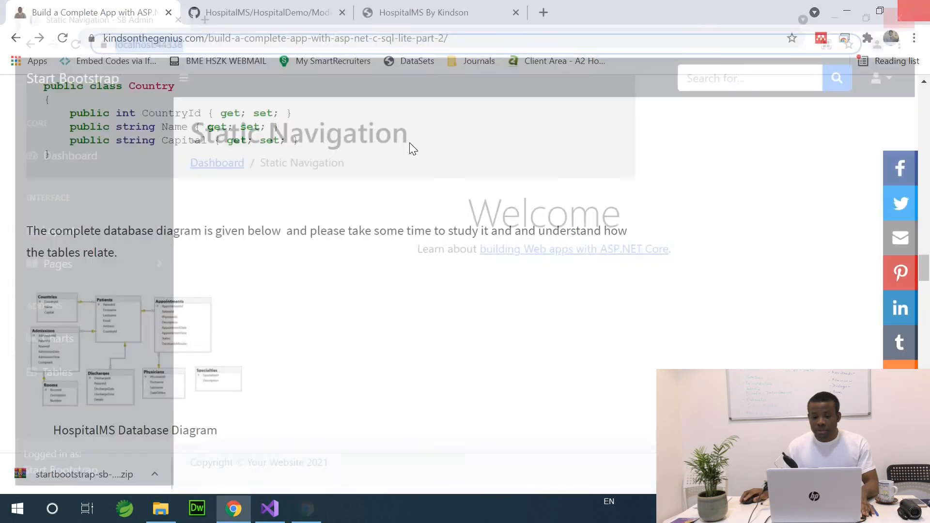
scroll("down", 3)
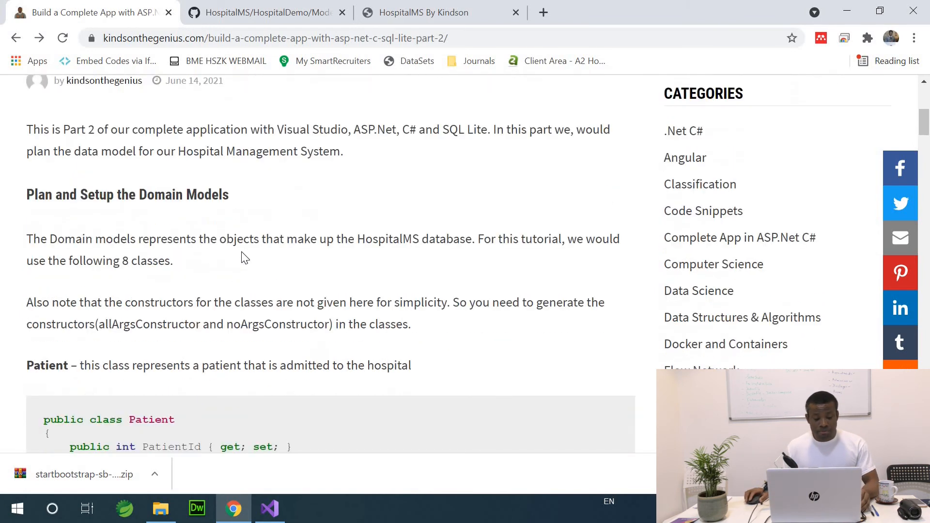
Scroll through the tutorial's Patient class code to review its properties.
scroll("down", 3)
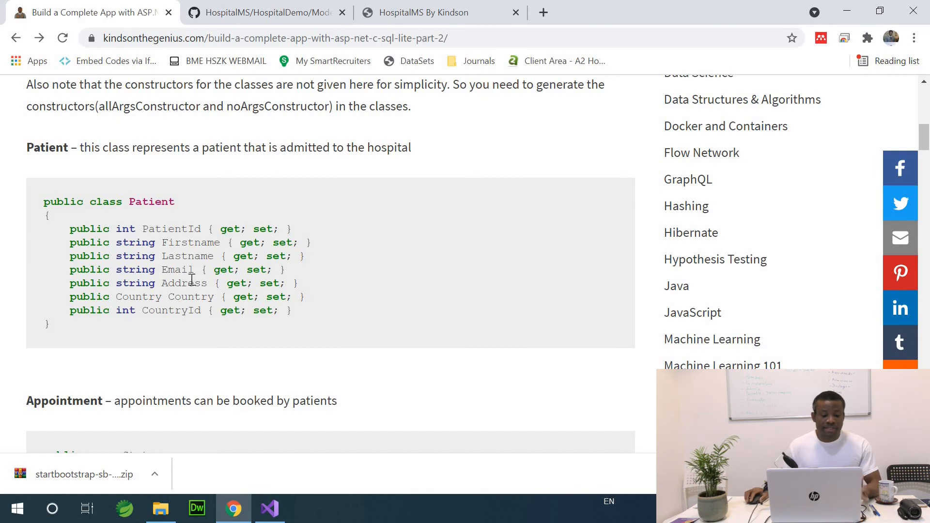
mouse_move(112, 215)
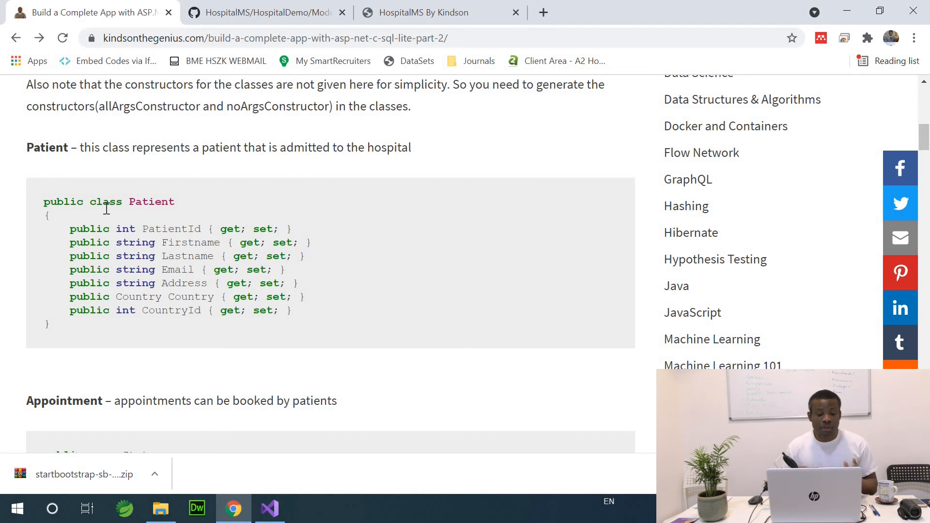
mouse_move(220, 245)
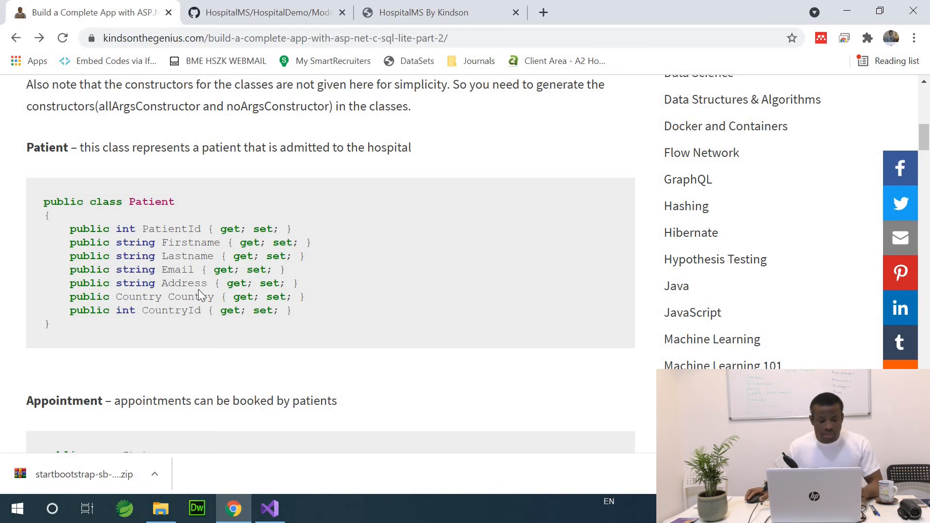
mouse_move(315, 241)
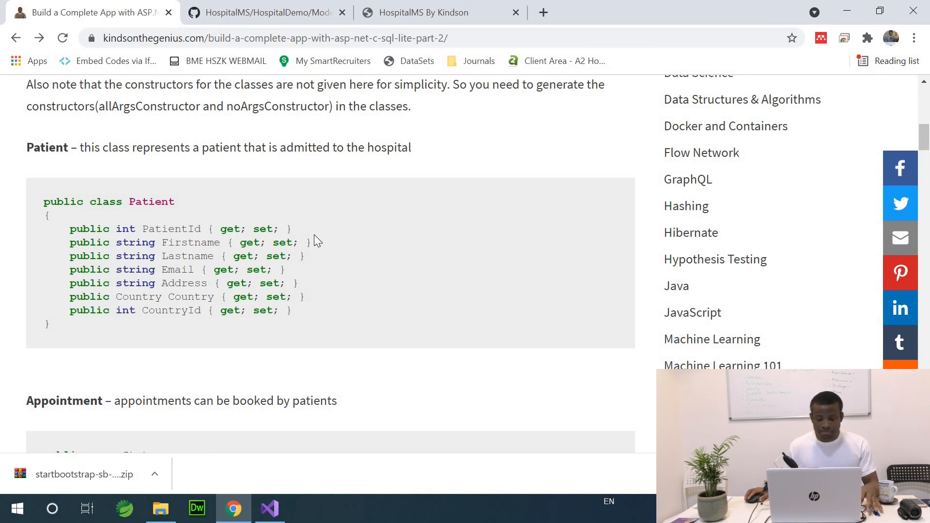
mouse_move(180, 314)
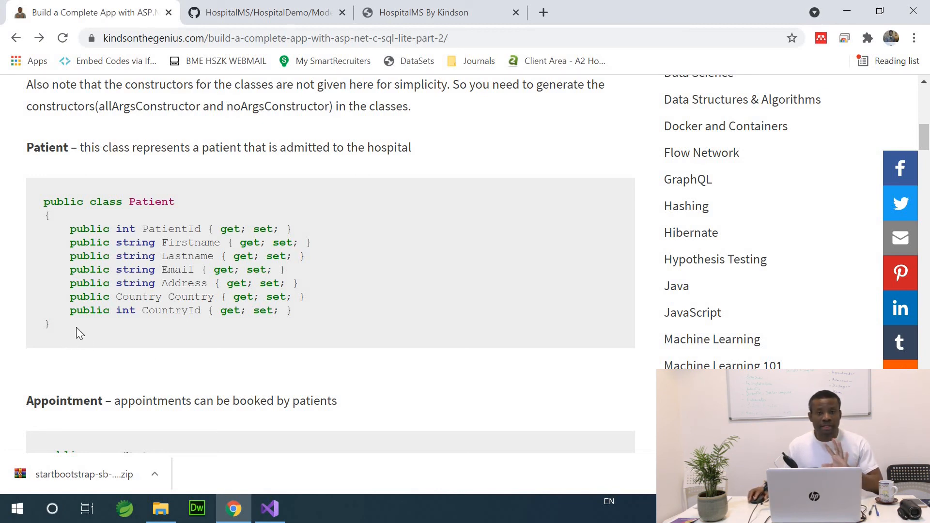
scroll("down", 3)
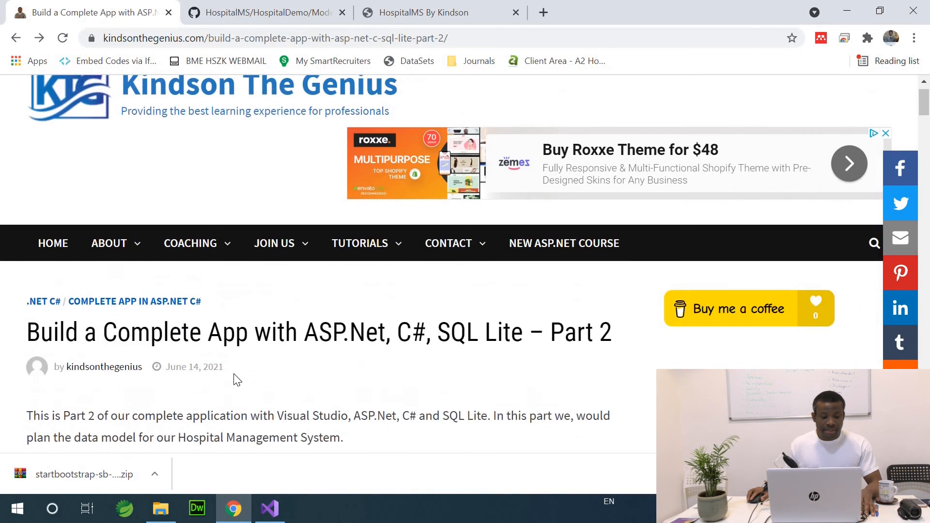
scroll("down", 3)
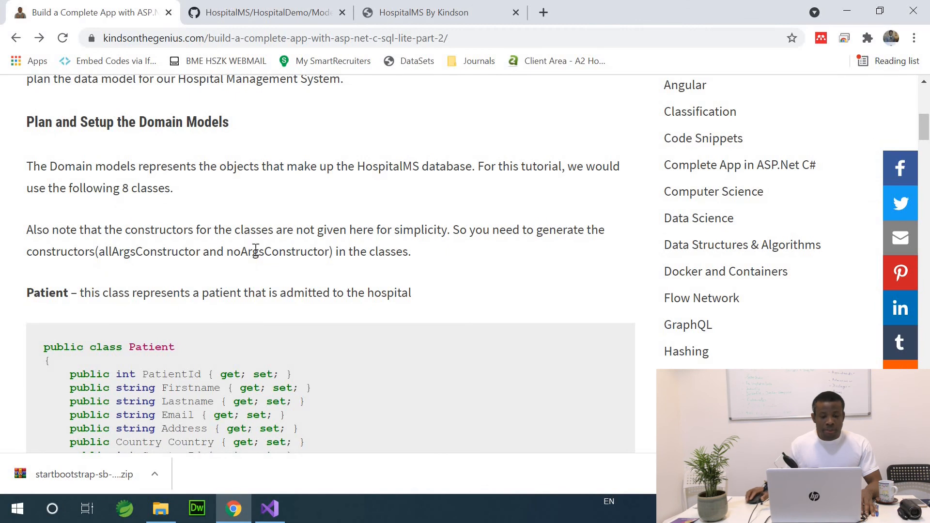
scroll("down", 3)
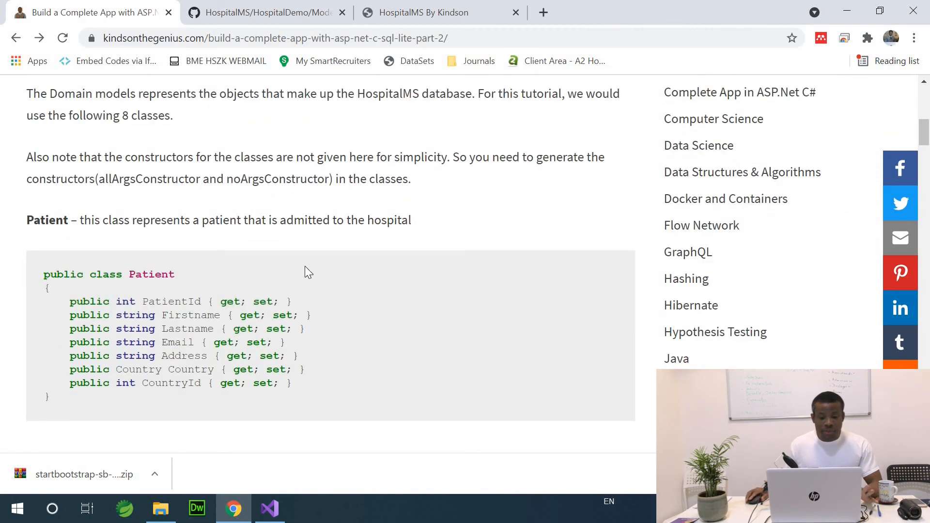
mouse_move(64, 268)
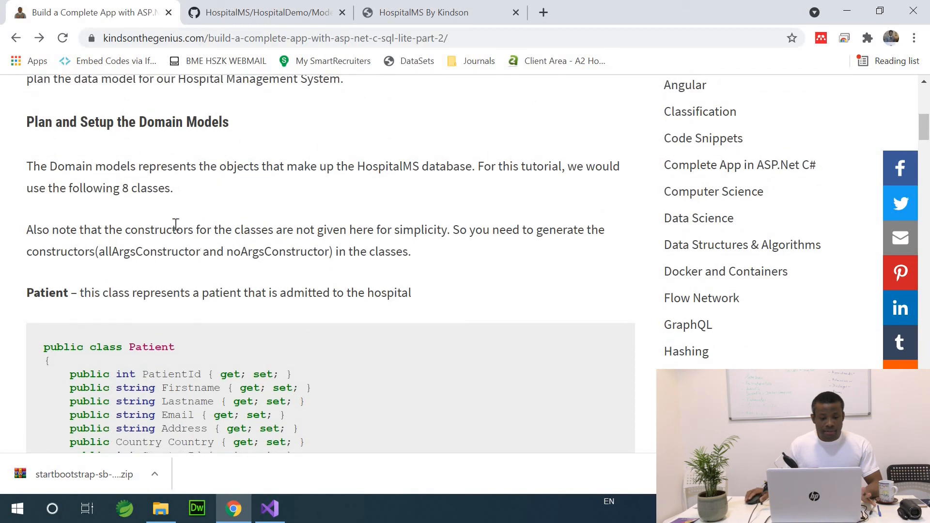
scroll("down", 3)
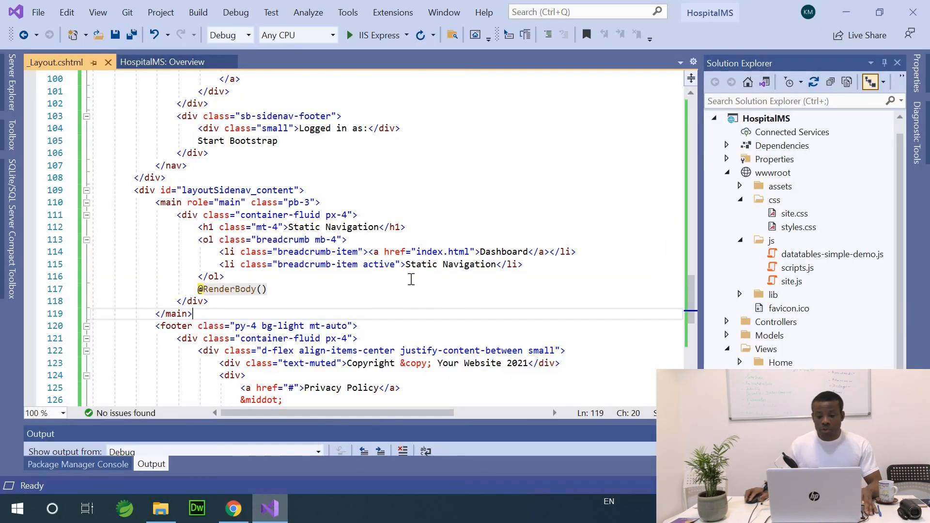
Collapse the wwwroot folder and start adding a new class to the Models folder.
left_click(740, 200)
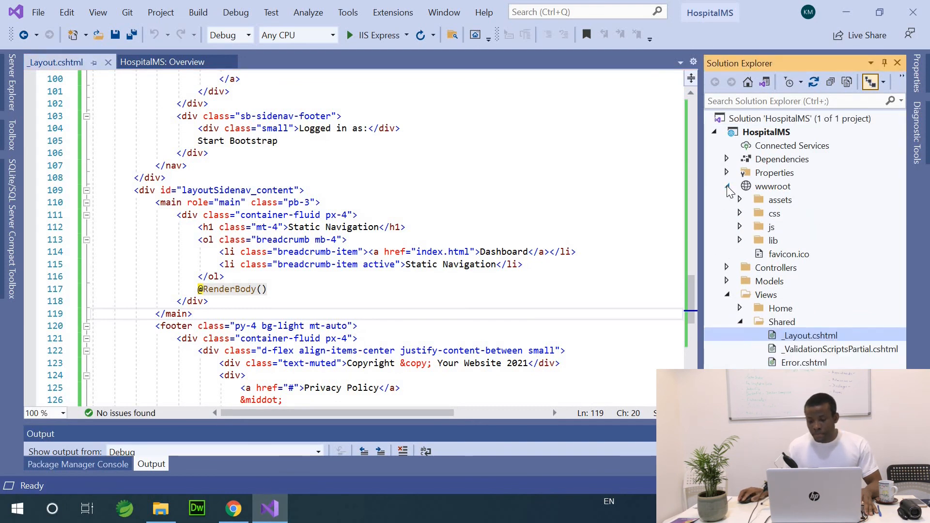
left_click(728, 186)
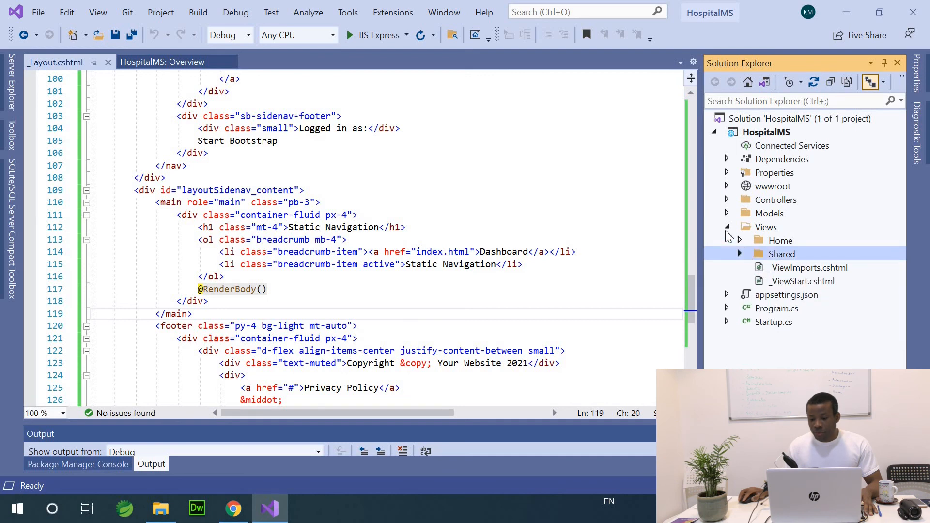
left_click(728, 213)
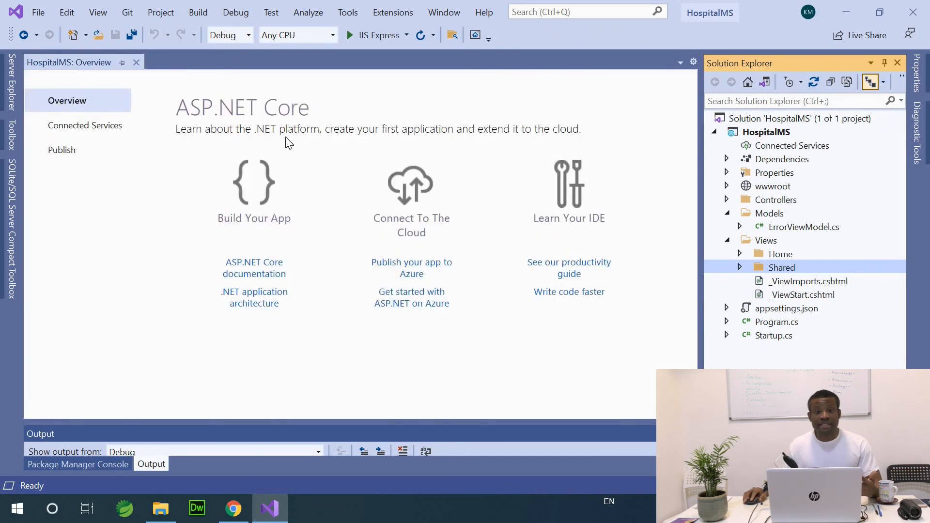
mouse_move(772, 216)
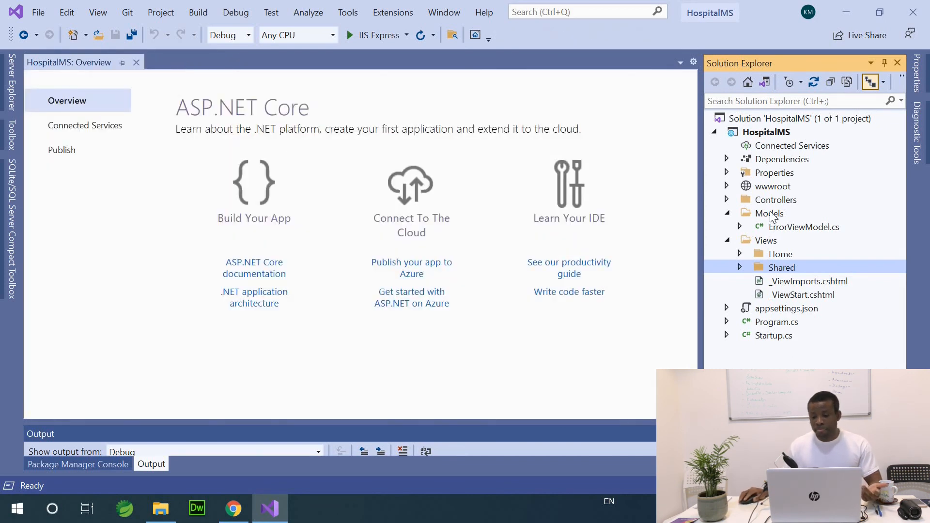
right_click(768, 214)
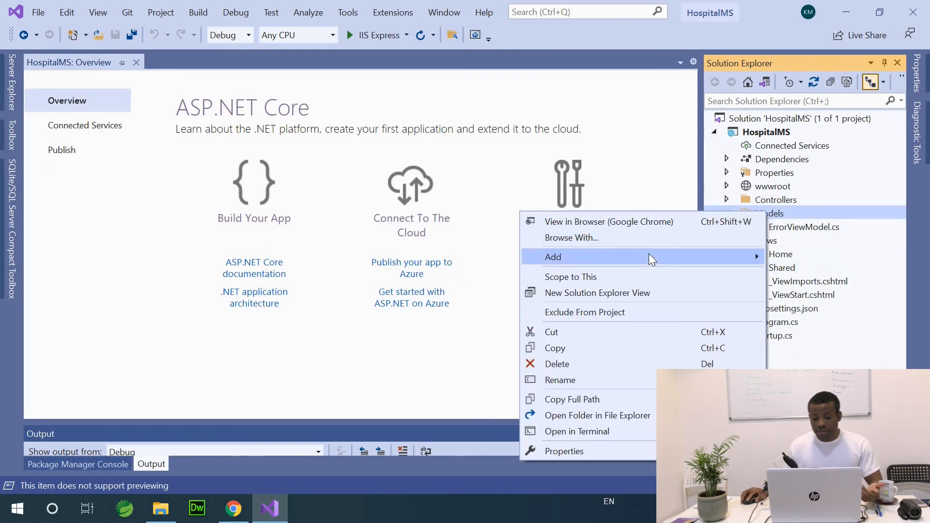
mouse_move(539, 264)
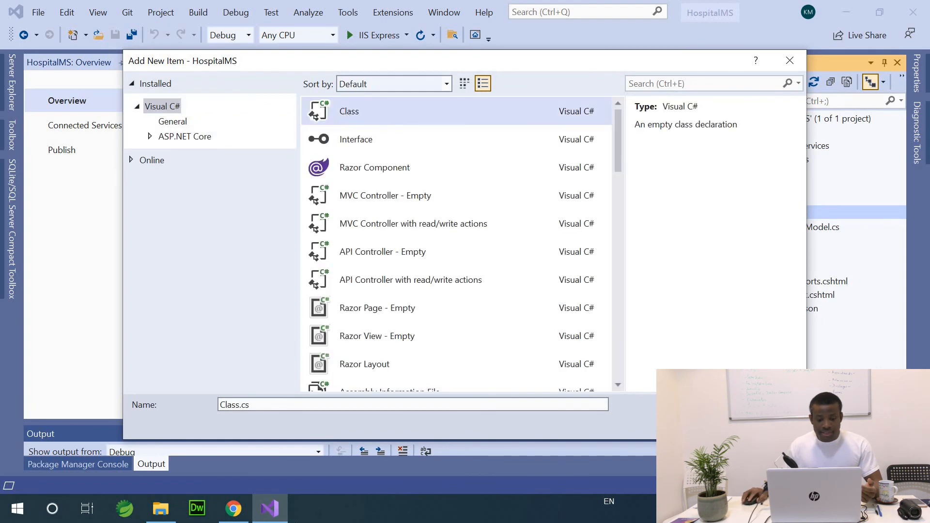
Name the new Models class 'Patient' in the Add New Item dialog.
left_click(411, 405)
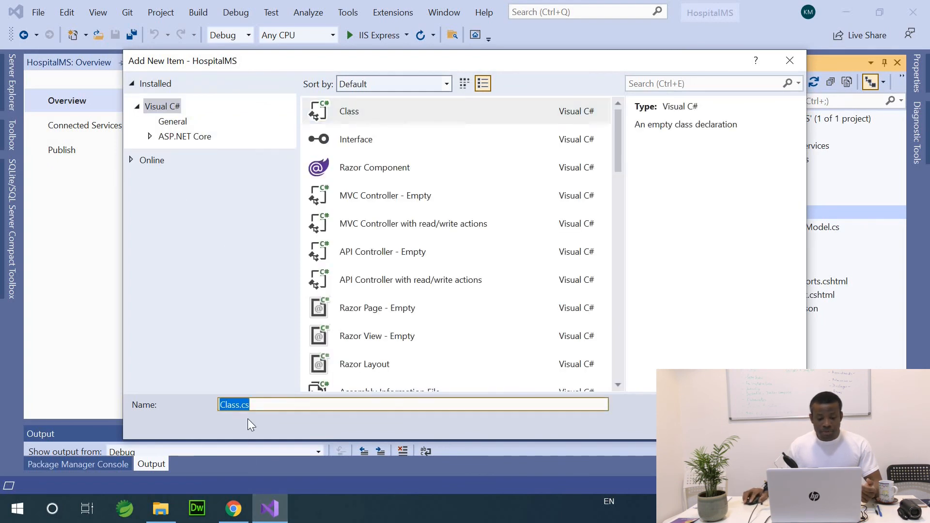
type("Pati")
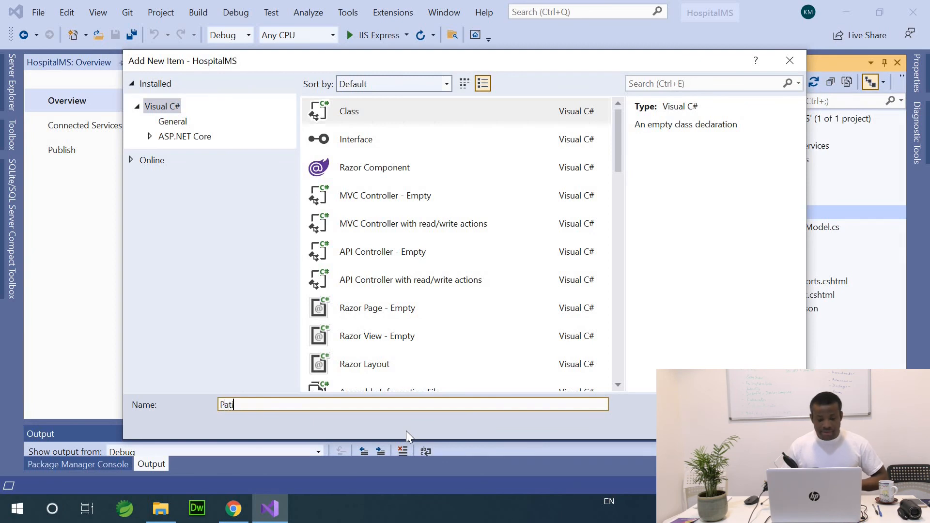
type("ent")
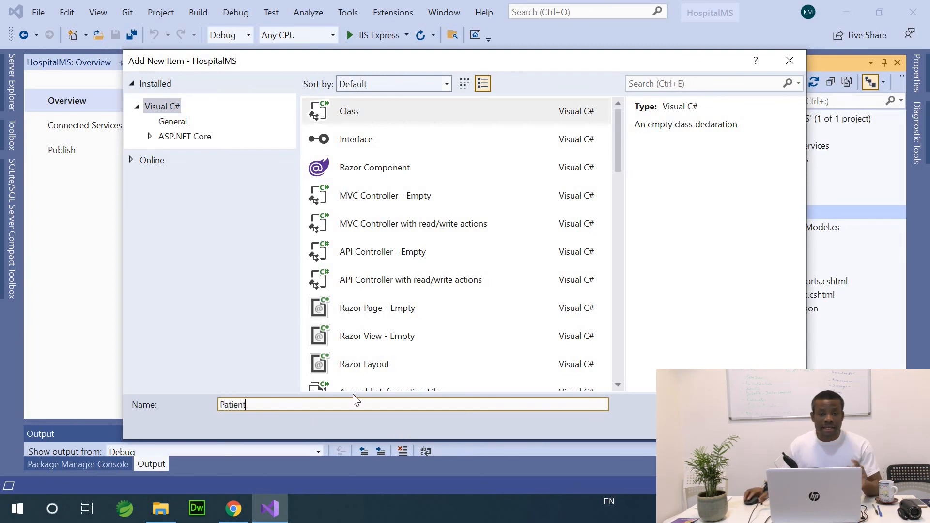
mouse_move(347, 385)
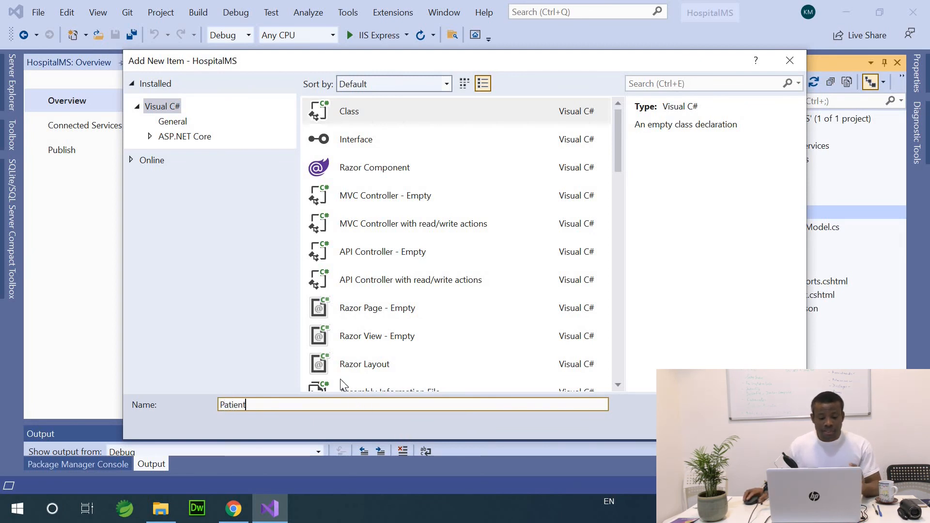
mouse_move(341, 397)
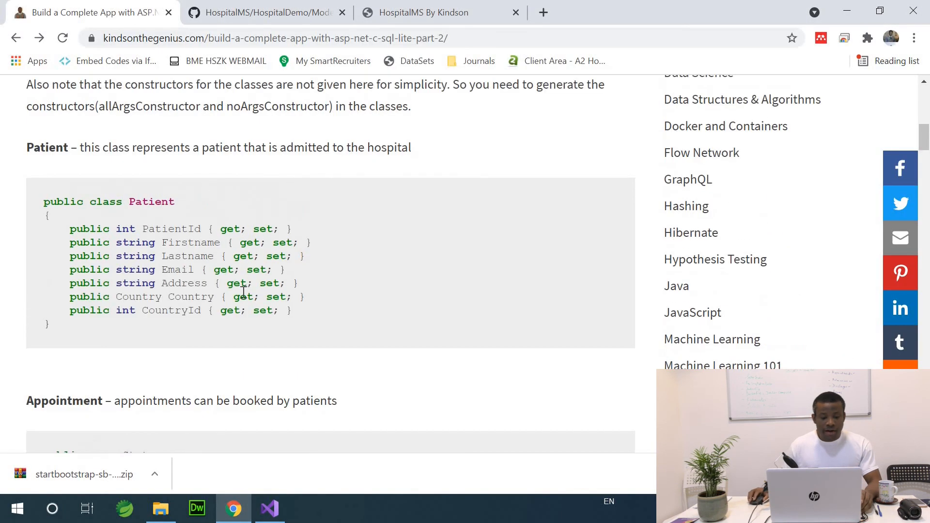
Select all Patient property lines in the blog code block and copy them.
left_click_drag(222, 296, 290, 310)
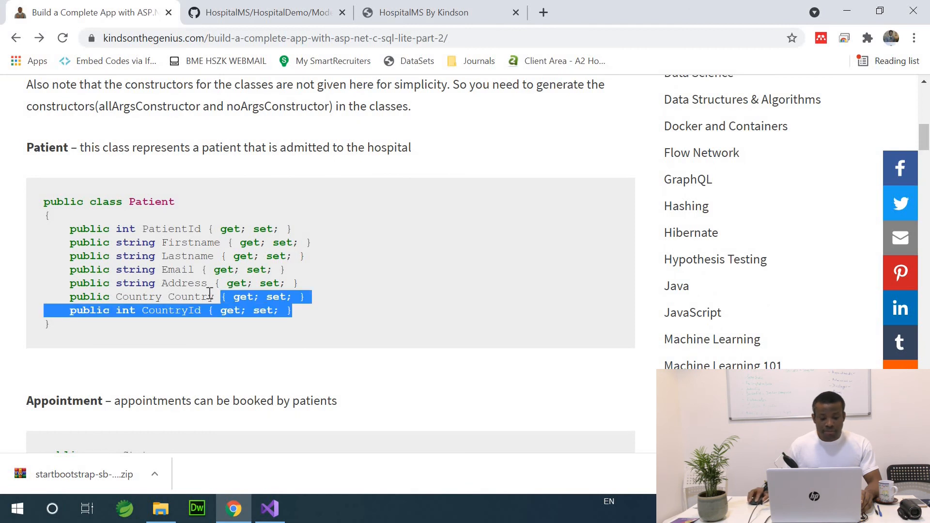
left_click_drag(213, 296, 69, 229)
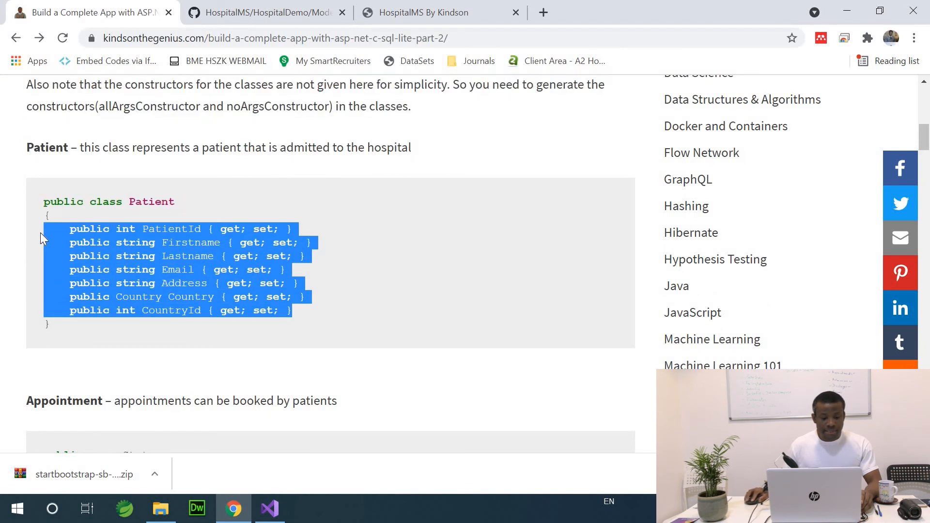
right_click(179, 267)
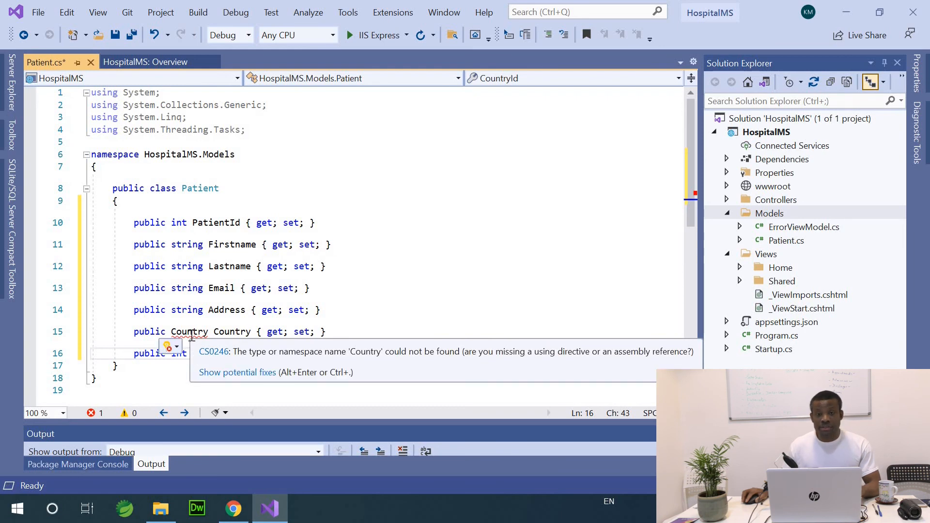
mouse_move(189, 326)
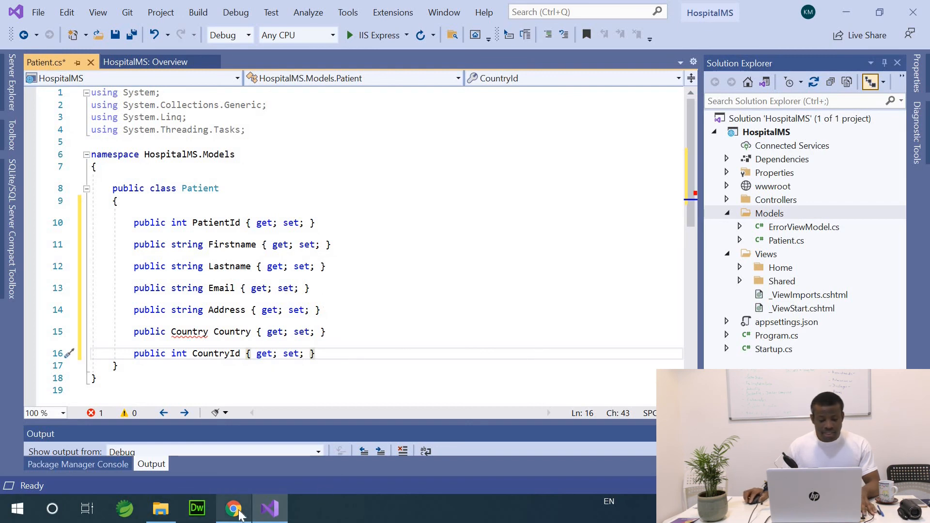
Switch back to Chrome after pasting the seven properties into Patient.cs.
left_click(234, 509)
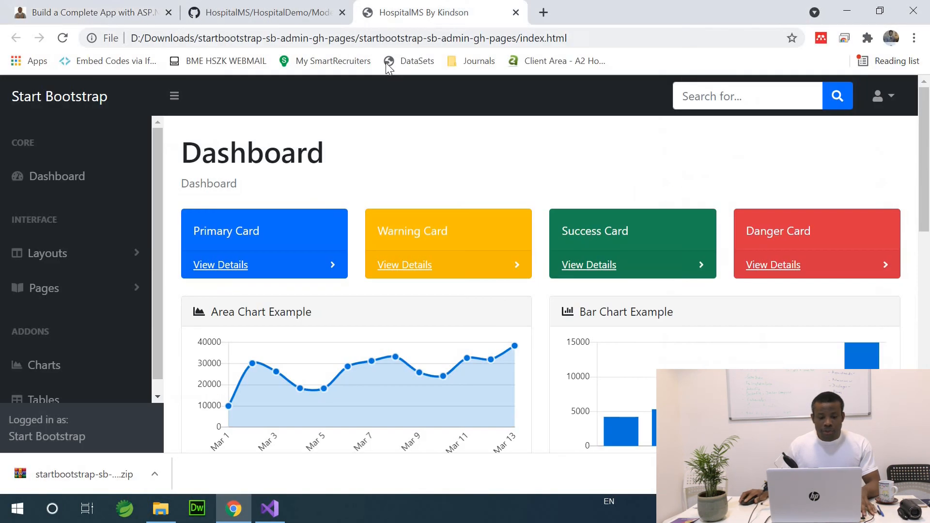
View Patient.cs in the GitHub Models folder and the Appointment class with Status enum, then return to Visual Studio.
left_click(265, 12)
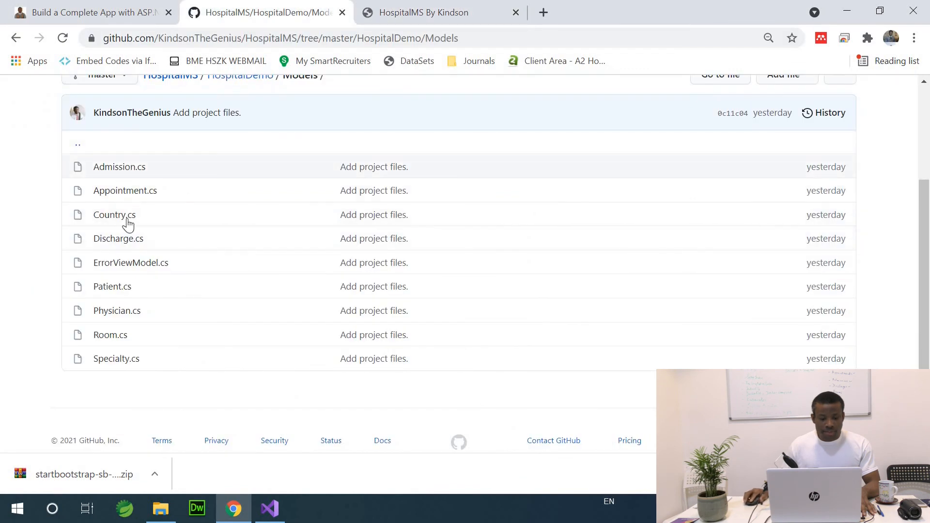
left_click(113, 287)
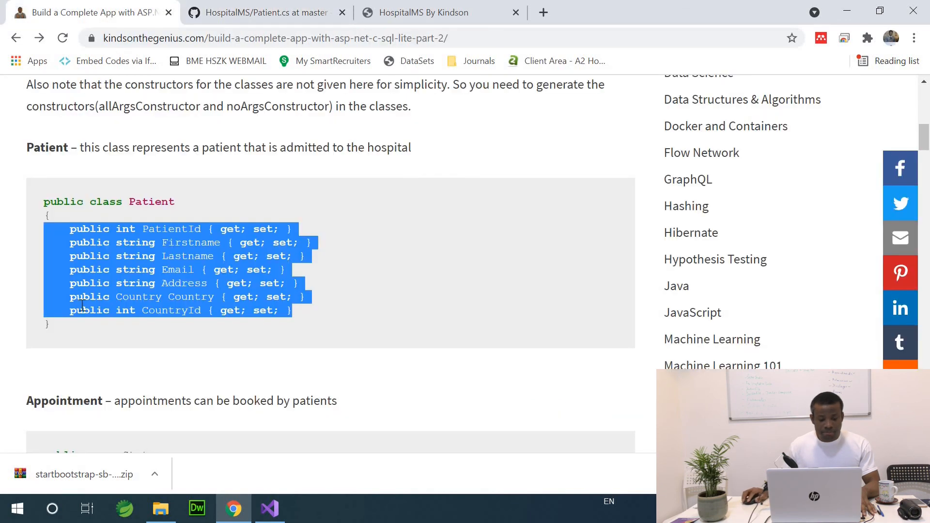
scroll("down", 3)
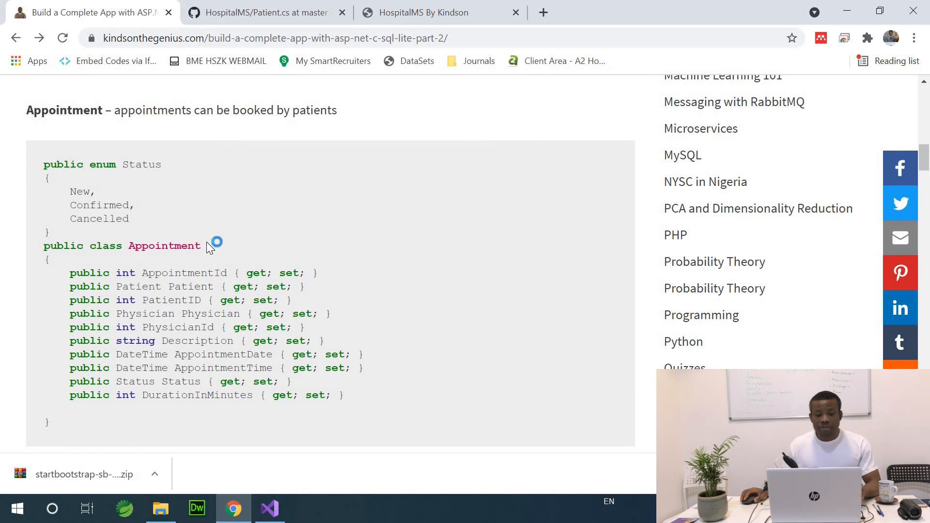
mouse_move(225, 278)
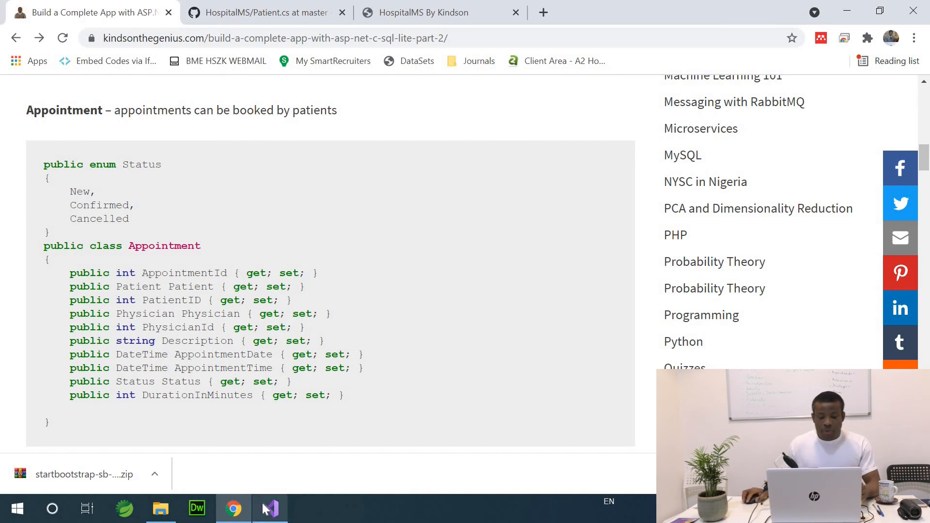
left_click(269, 509)
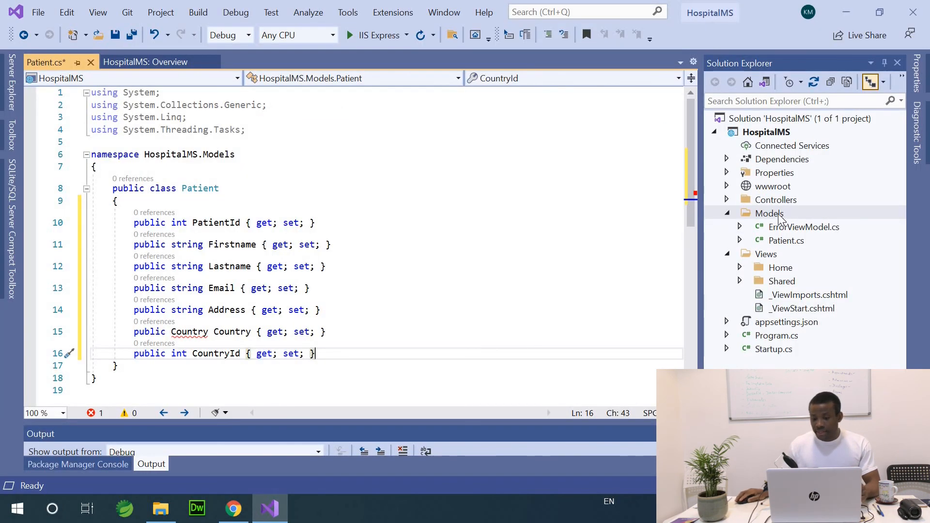
Add Appointment and Admission classes to the Models folder with the tutorial's code.
right_click(769, 213)
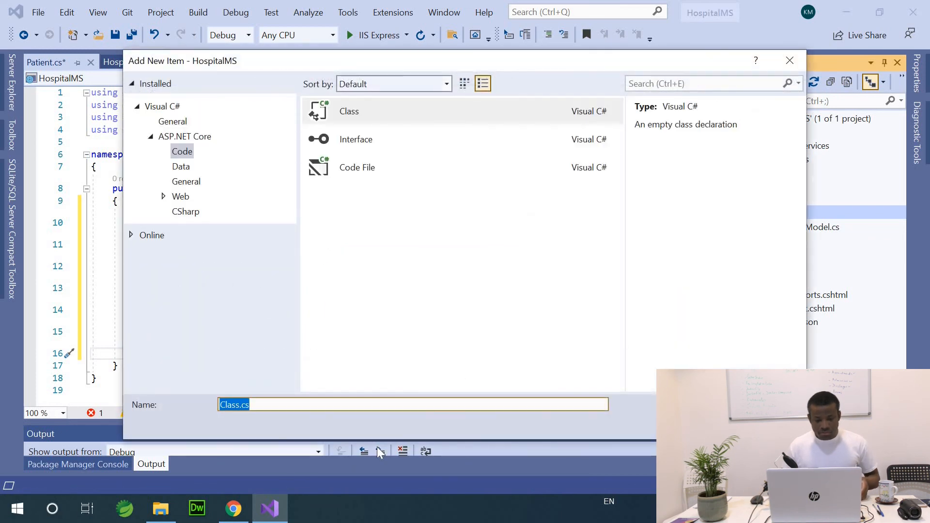
type("App")
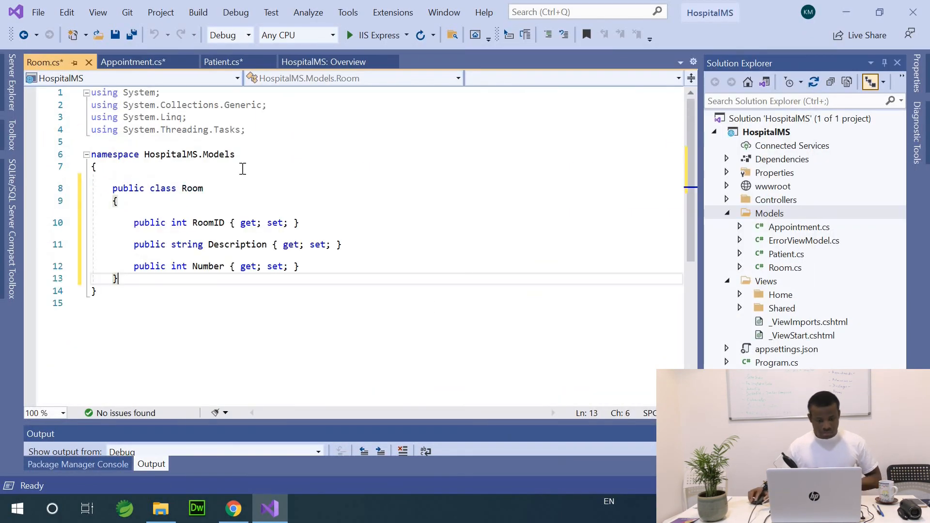
type("Admissio")
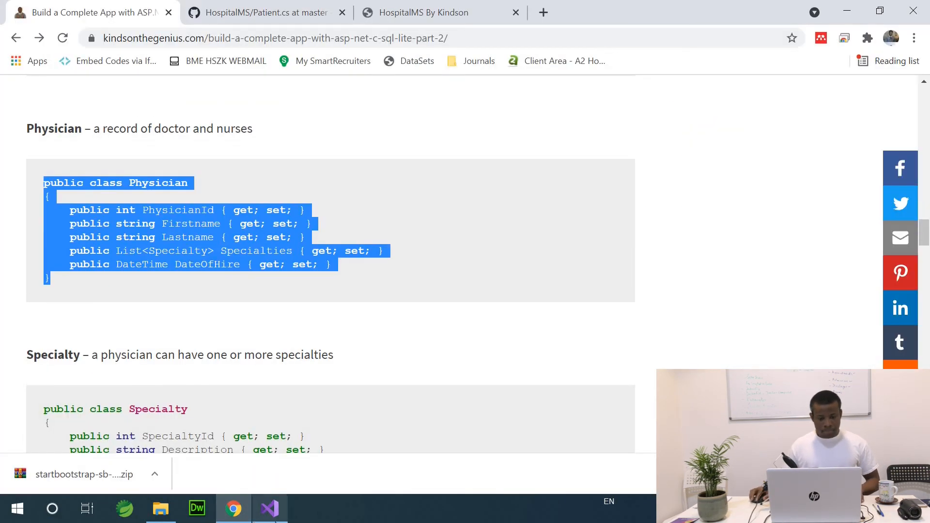
Copy the Physician and Country classes from the tutorial into the Models folder.
left_click(268, 509)
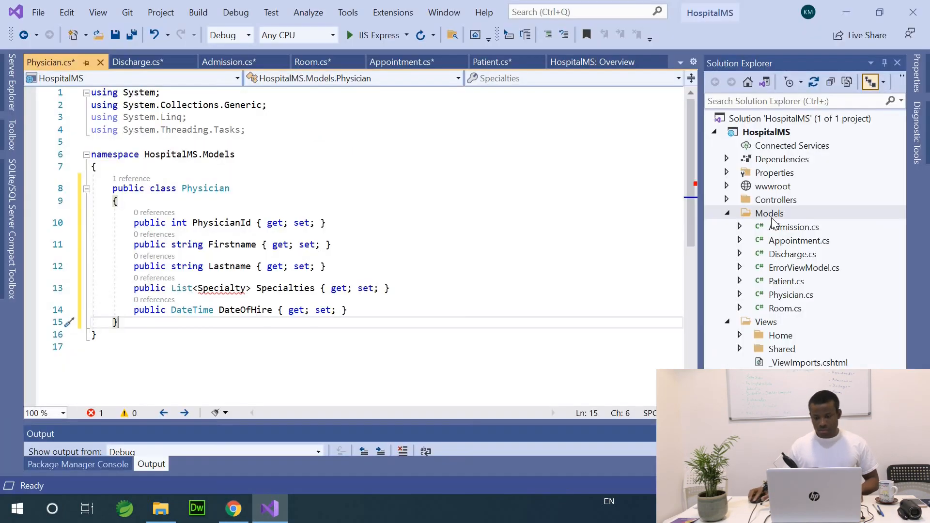
left_click(232, 508)
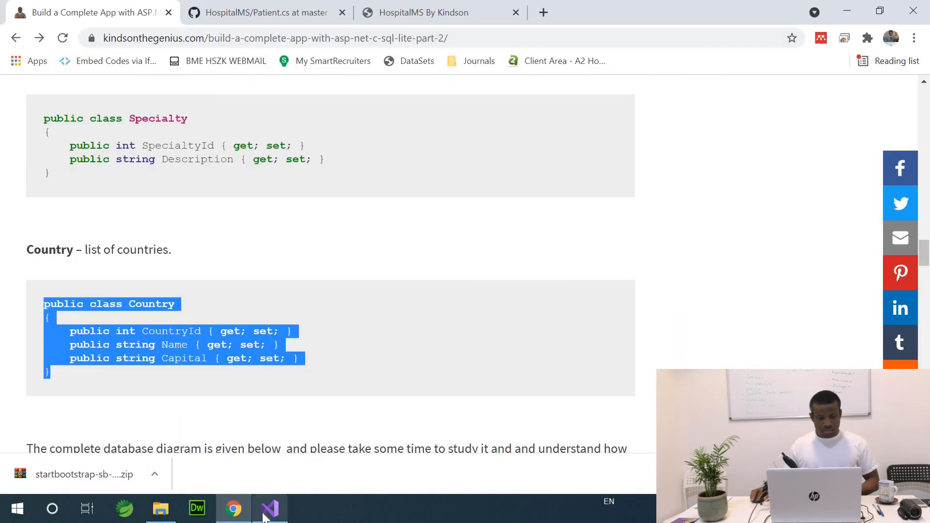
left_click(269, 509)
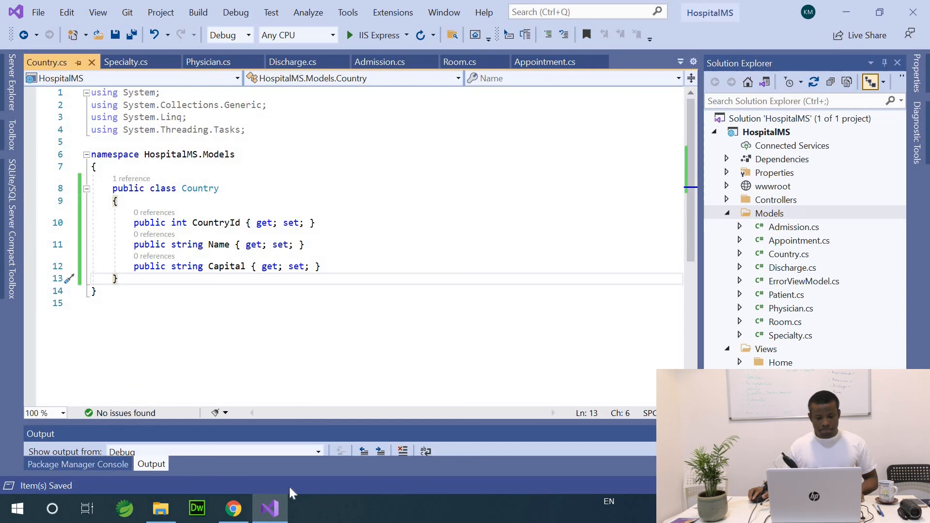
left_click(233, 508)
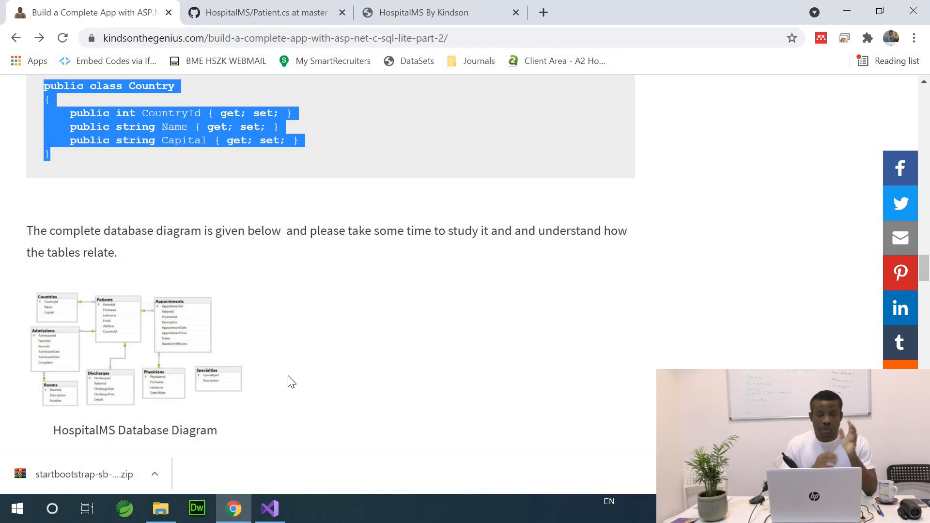
mouse_move(22, 338)
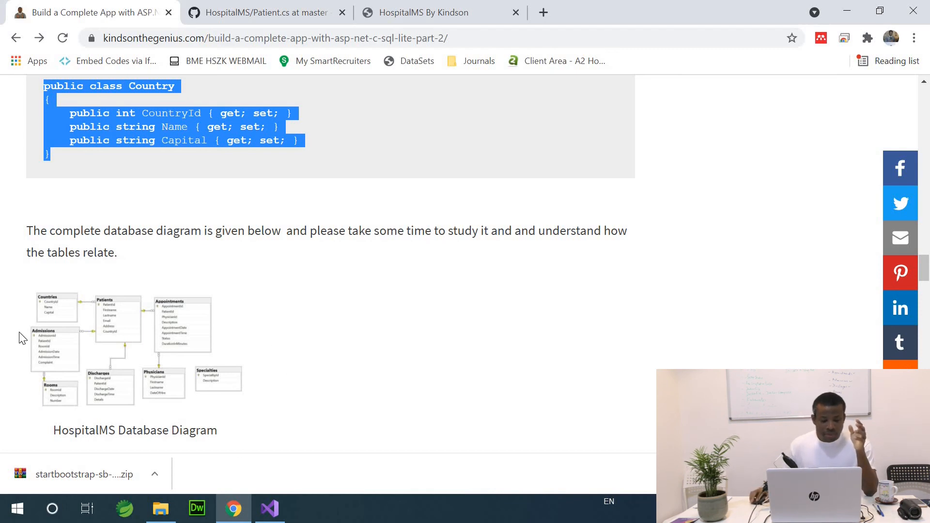
Open the HospitalDB database diagram image at full size in its own tab.
left_click(134, 347)
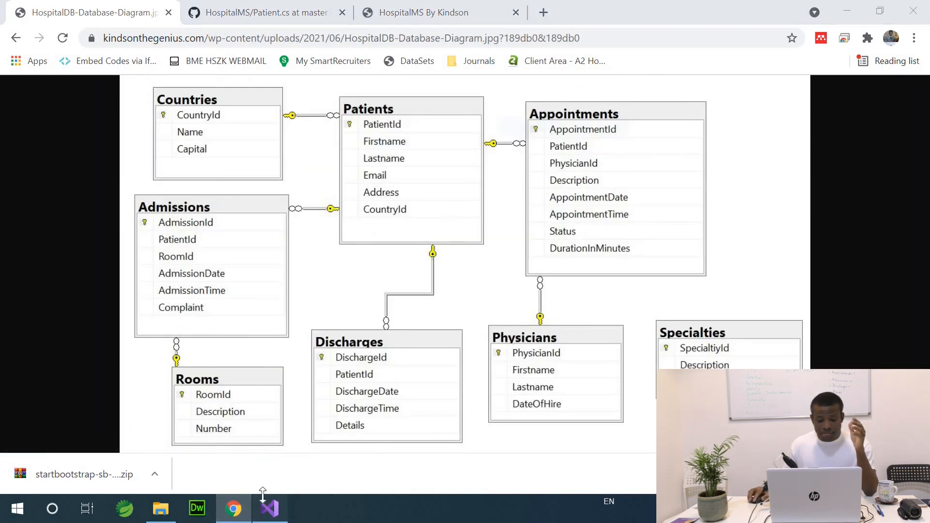
Review Patient.cs with its Country navigation property and int CountryId foreign key.
left_click(269, 508)
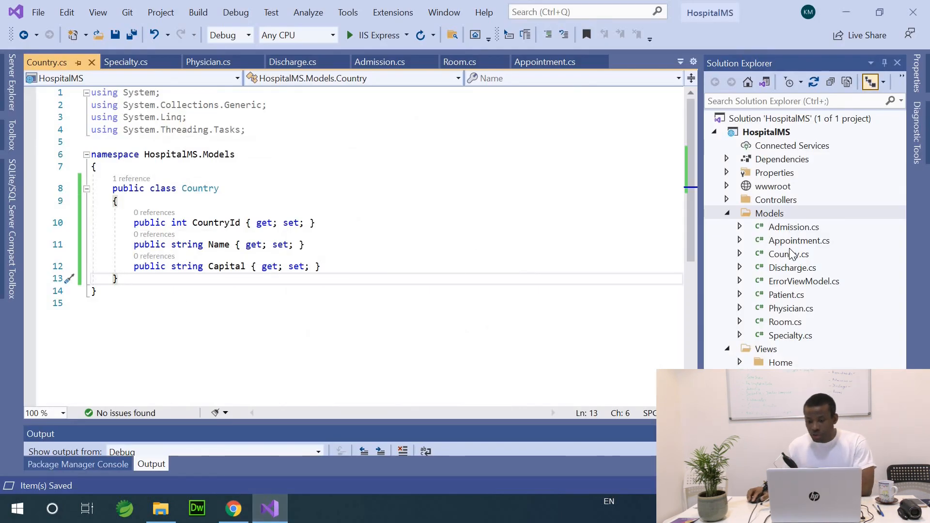
mouse_move(780, 263)
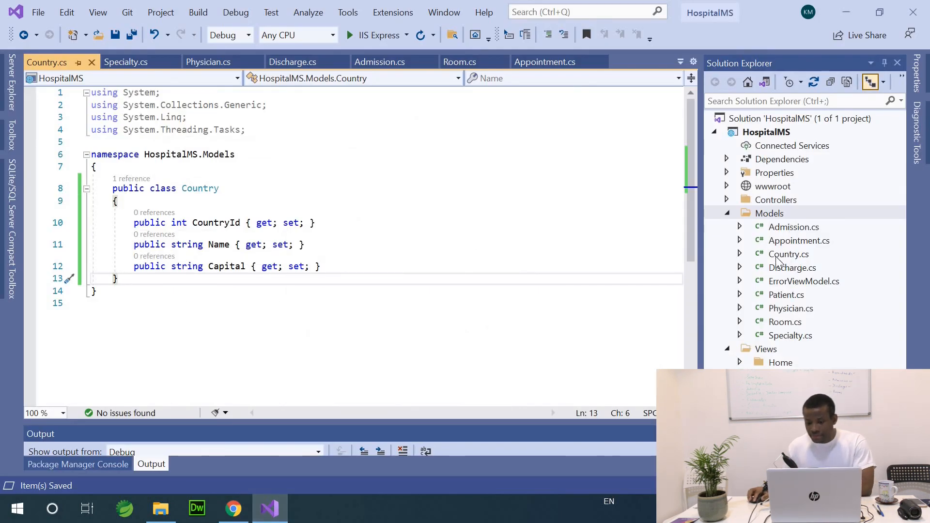
mouse_move(742, 296)
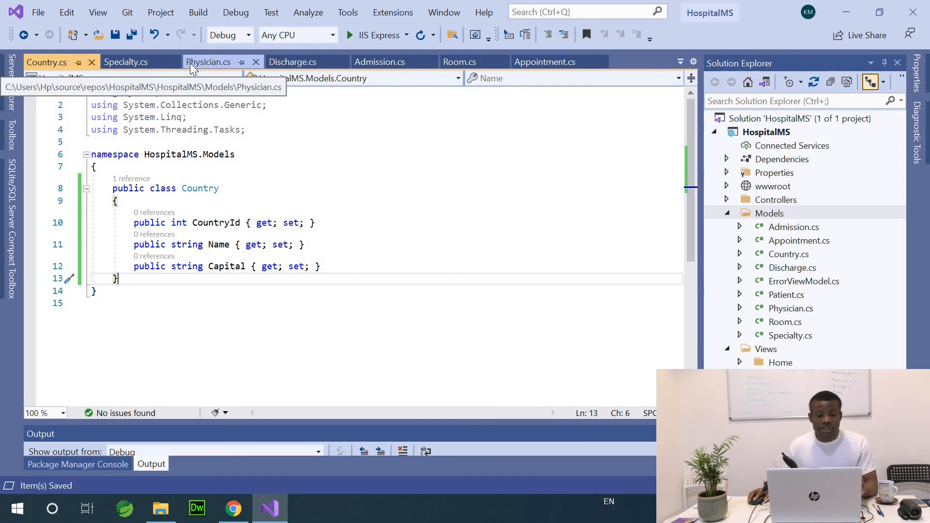
mouse_move(199, 70)
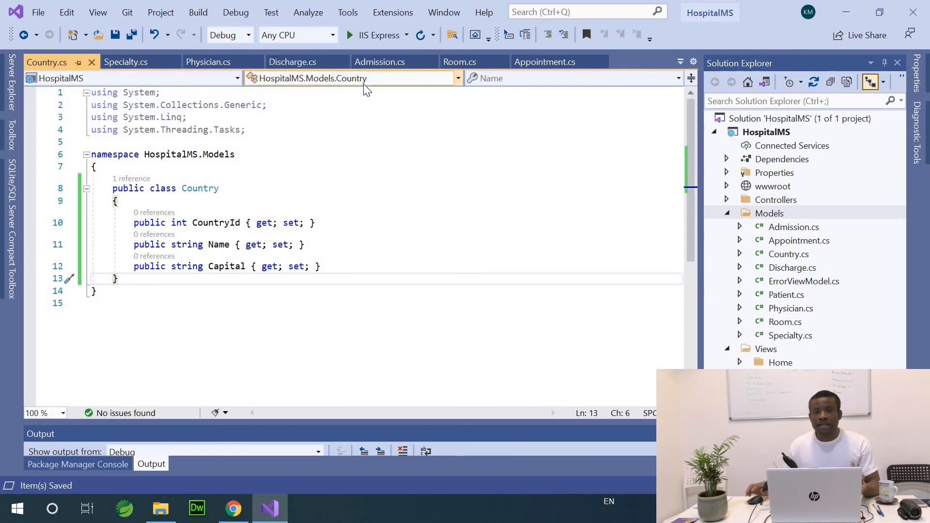
mouse_move(353, 78)
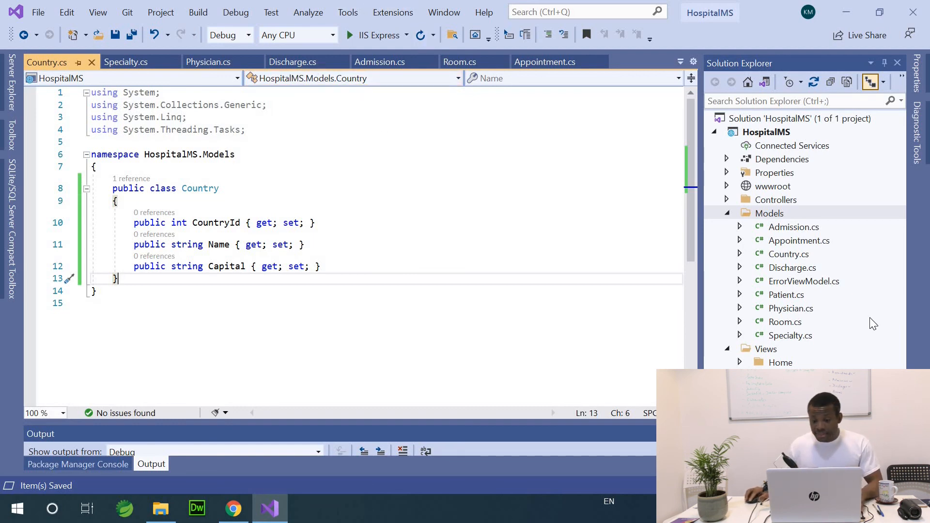
mouse_move(787, 260)
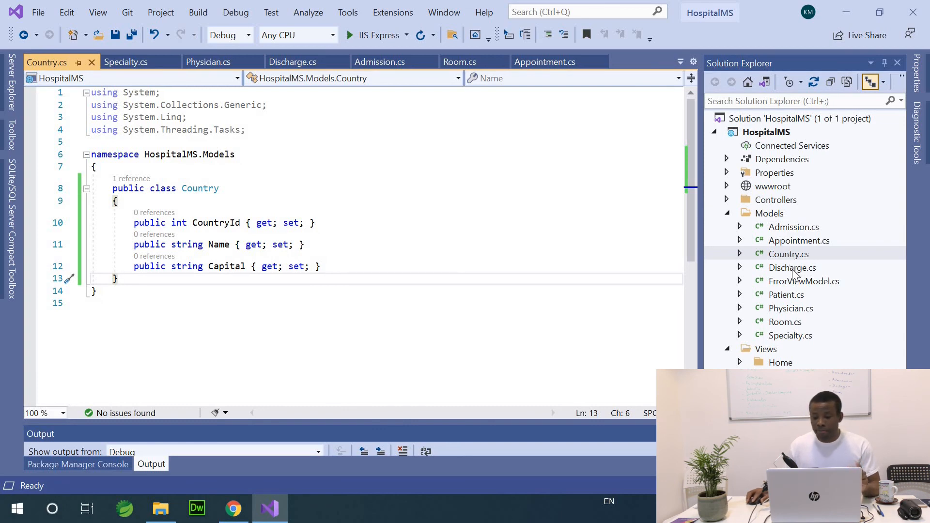
left_click(786, 294)
type("public int CountryId { get; set; }")
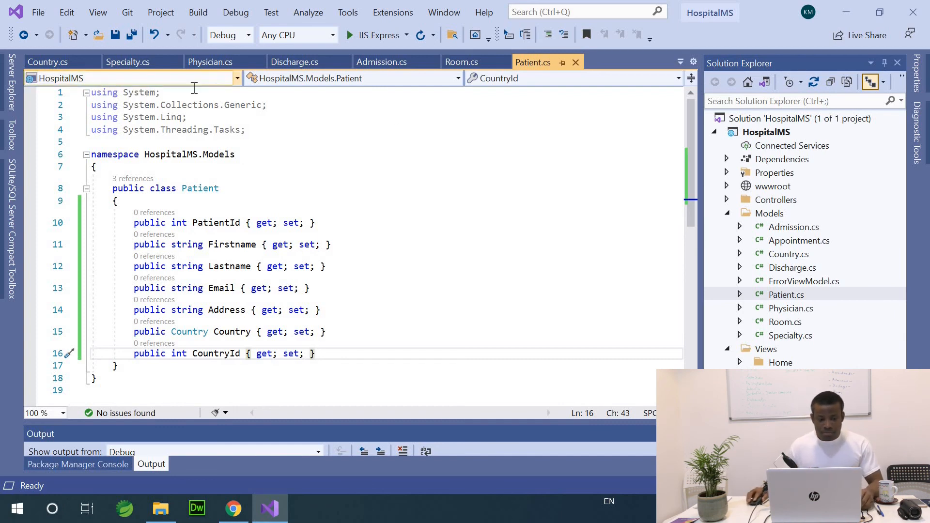
mouse_move(132, 35)
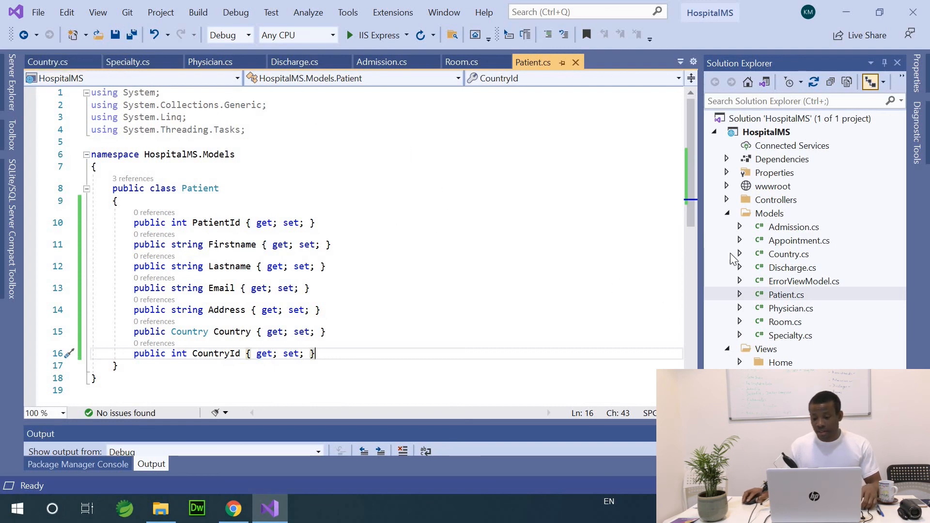
mouse_move(340, 264)
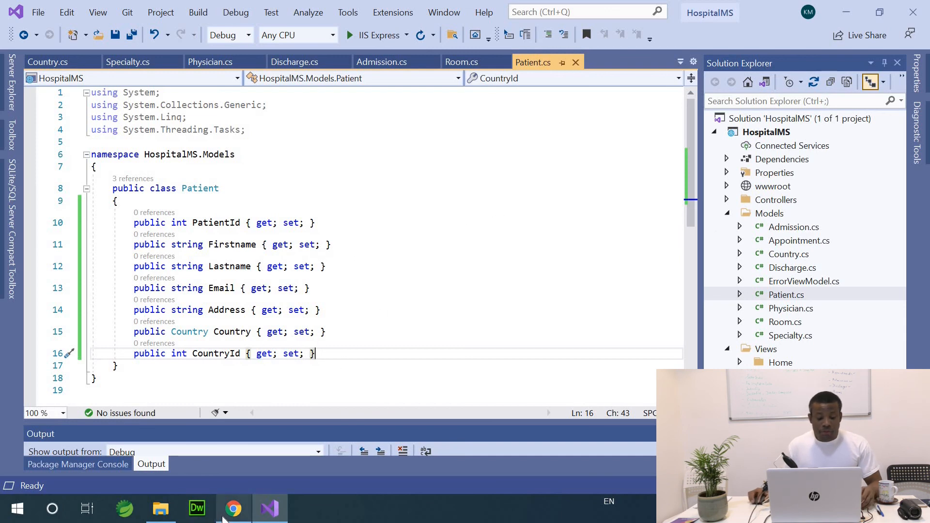
Navigate back from the diagram and follow the Next Post link to tutorial Part 3.
left_click(233, 508)
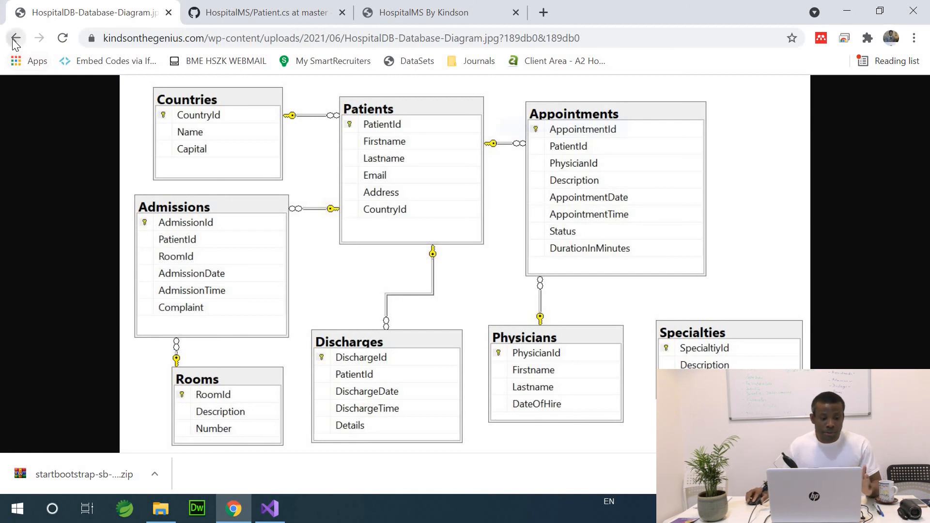
left_click(14, 38)
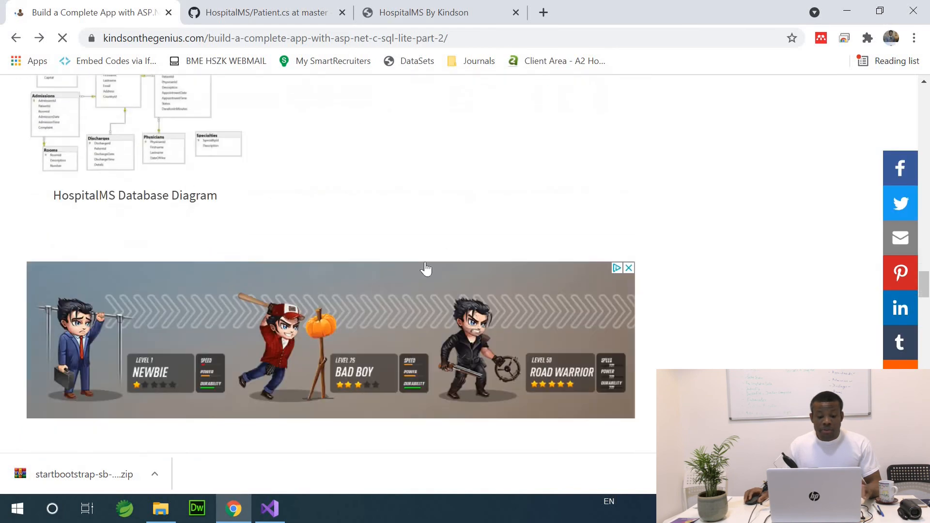
scroll("down", 3)
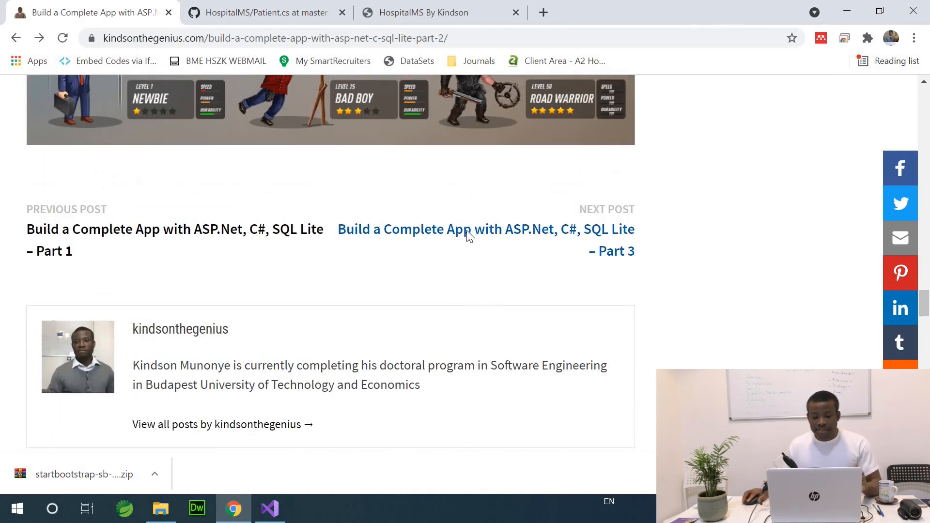
left_click(486, 229)
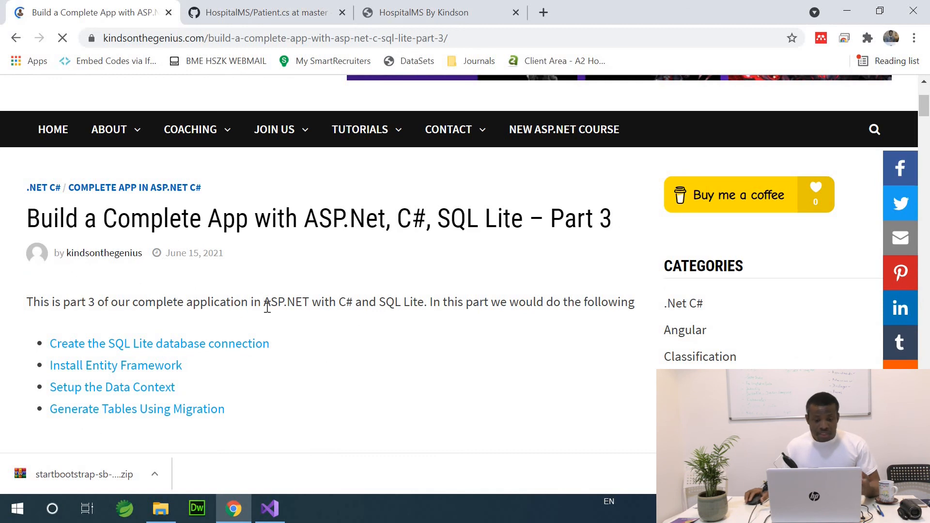
scroll("down", 3)
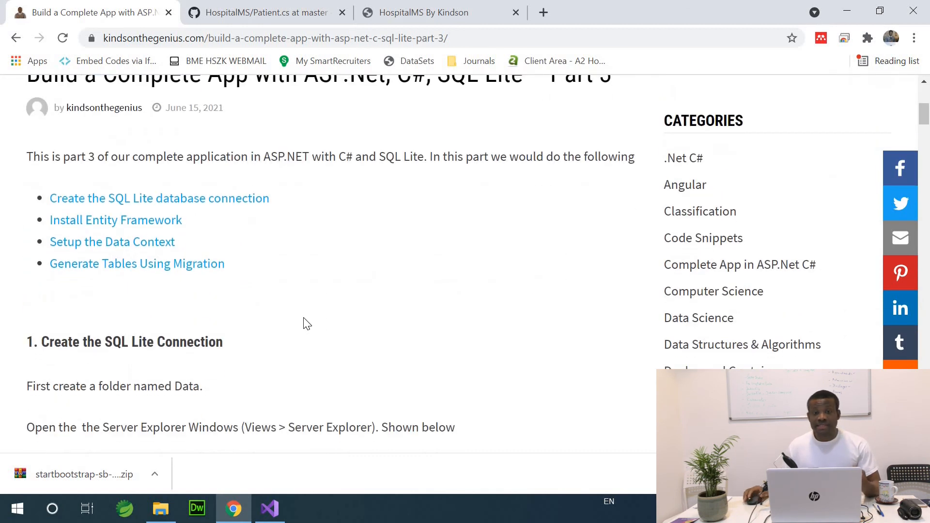
mouse_move(252, 298)
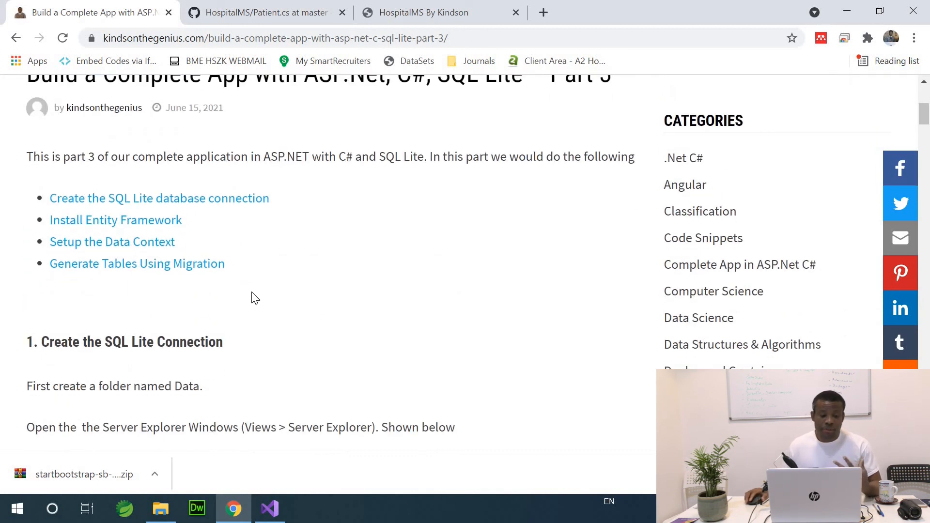
mouse_move(291, 281)
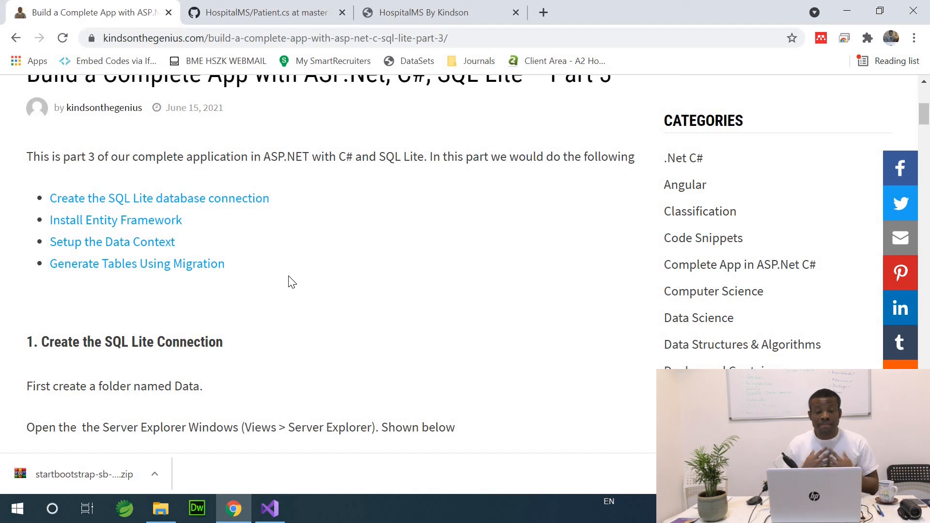